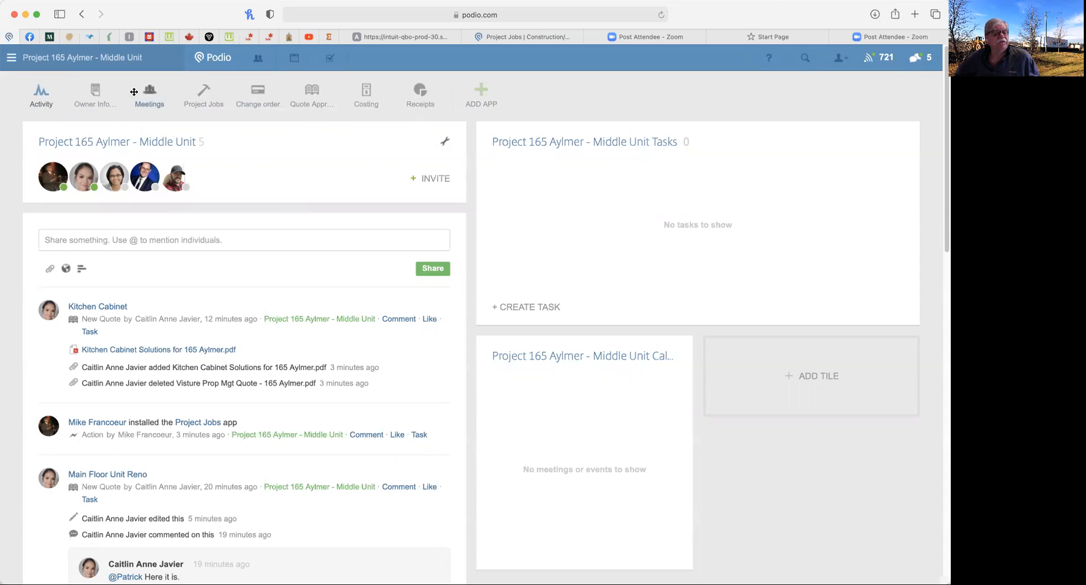
mouse_move(94, 96)
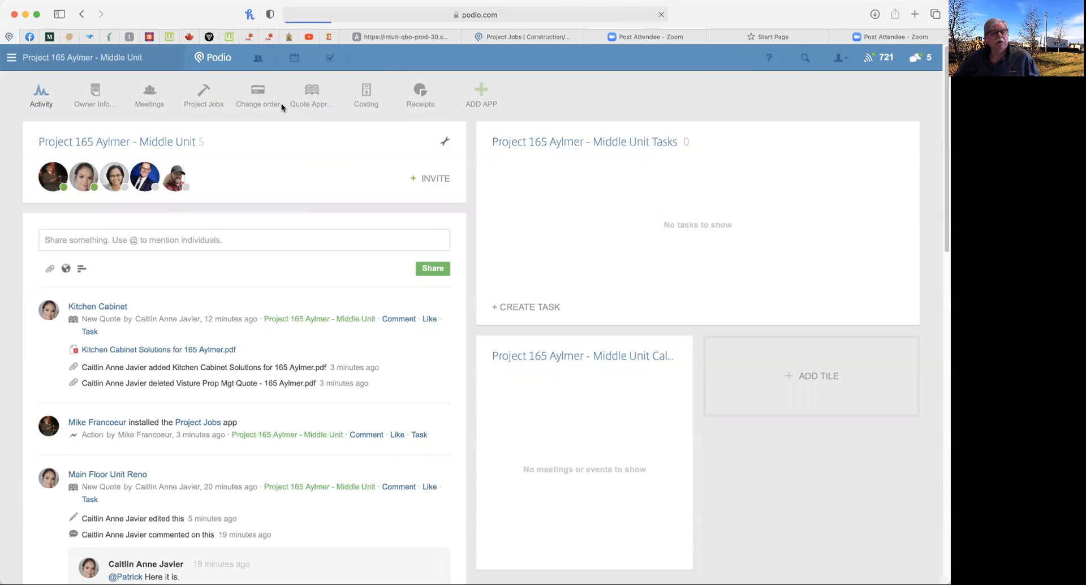
mouse_move(95, 95)
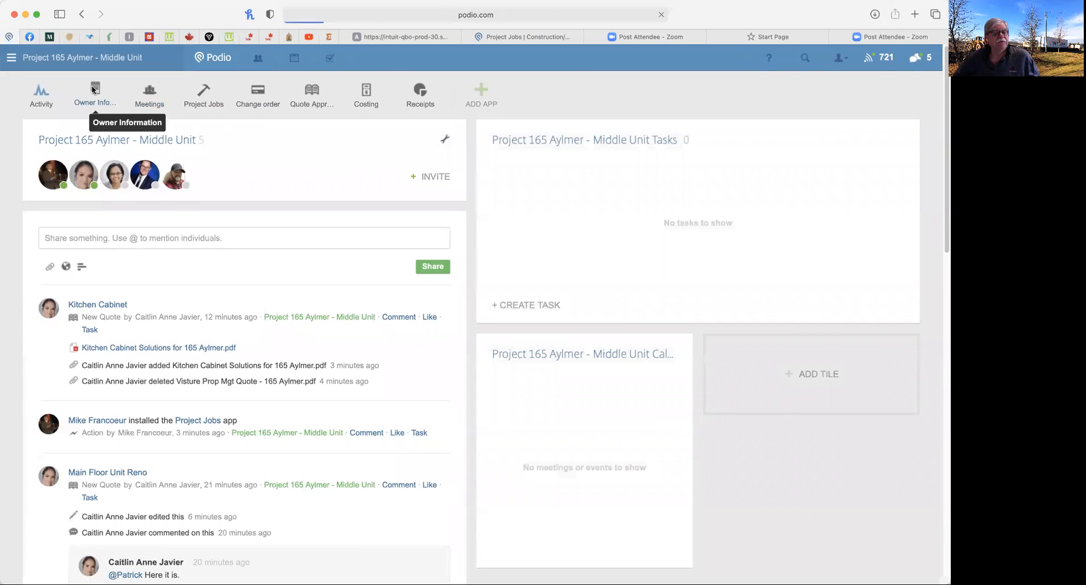
click(96, 96)
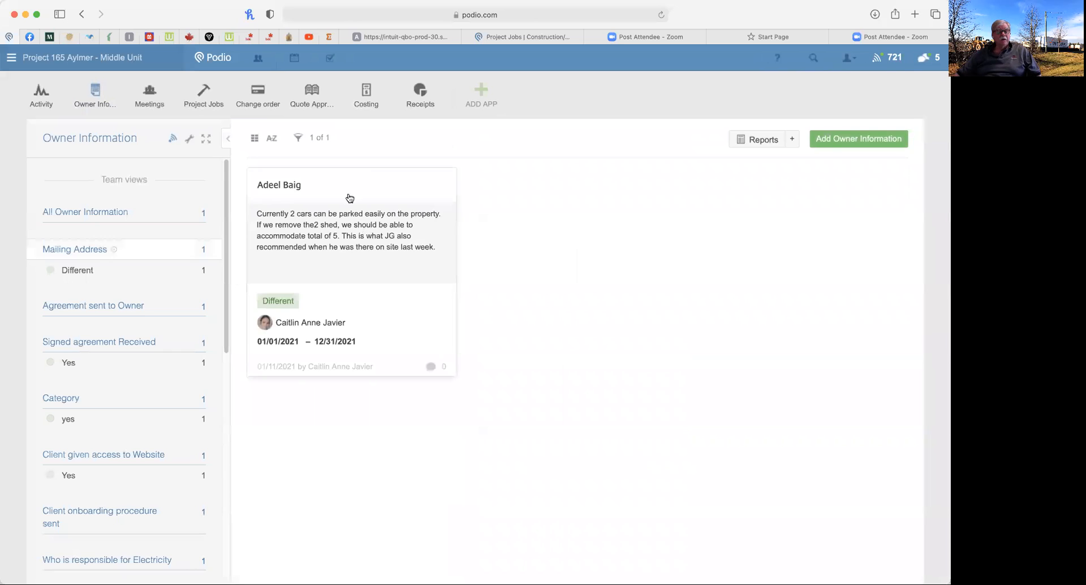
click(279, 185)
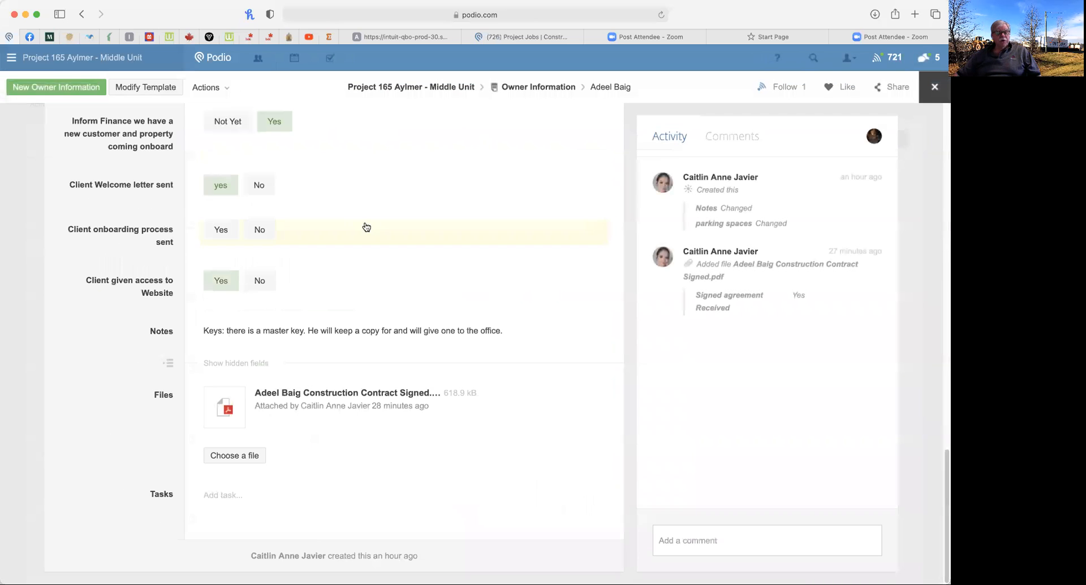
mouse_move(237, 357)
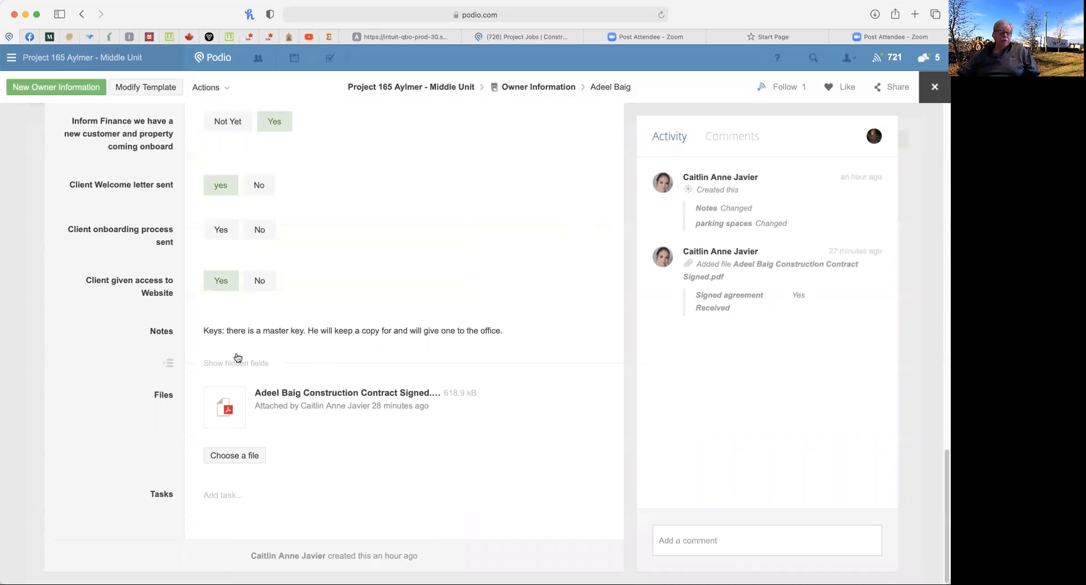
mouse_move(224, 407)
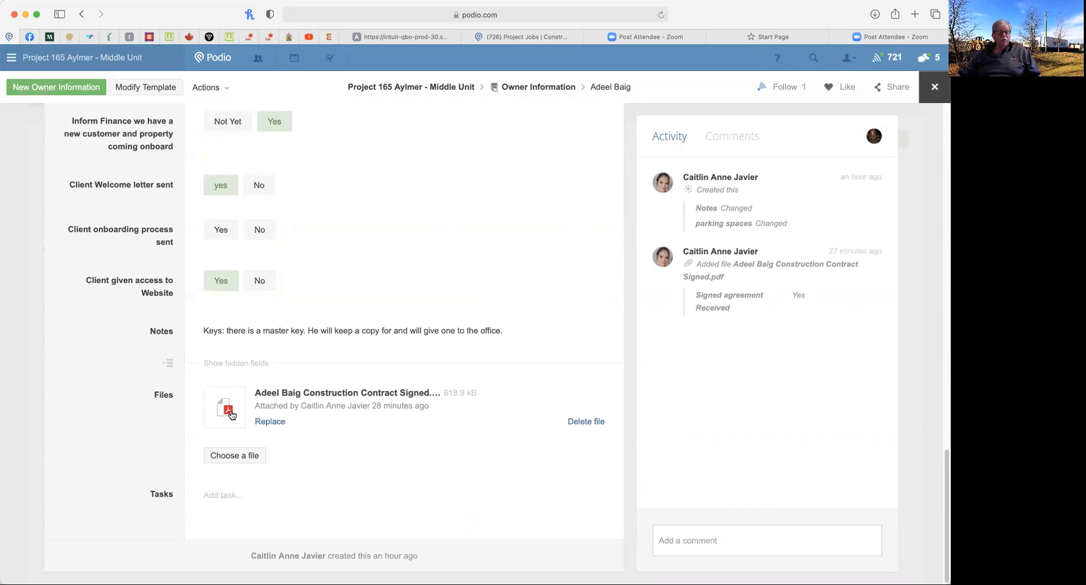
mouse_move(142, 326)
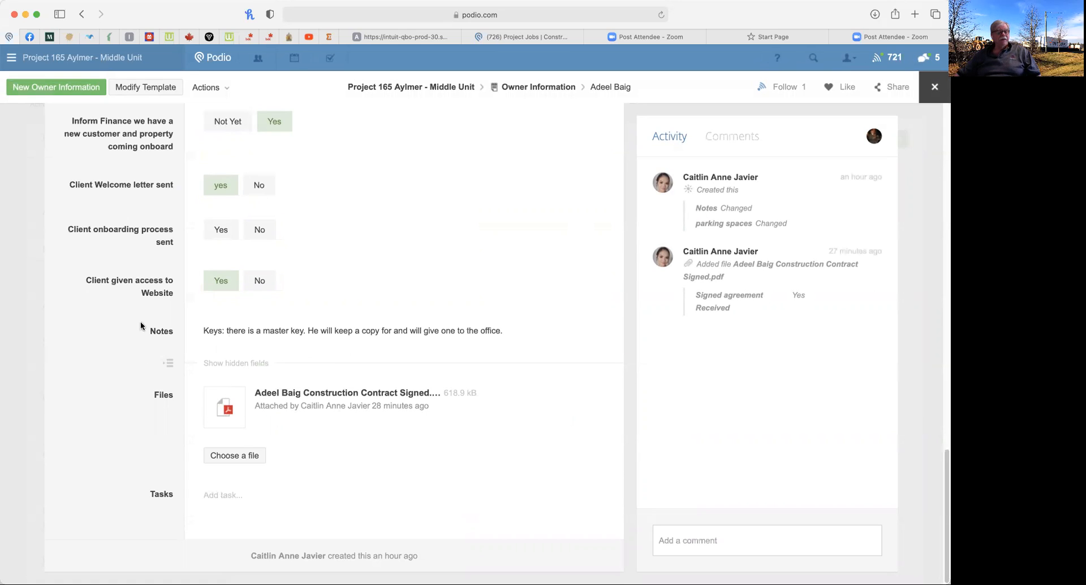
mouse_move(24, 299)
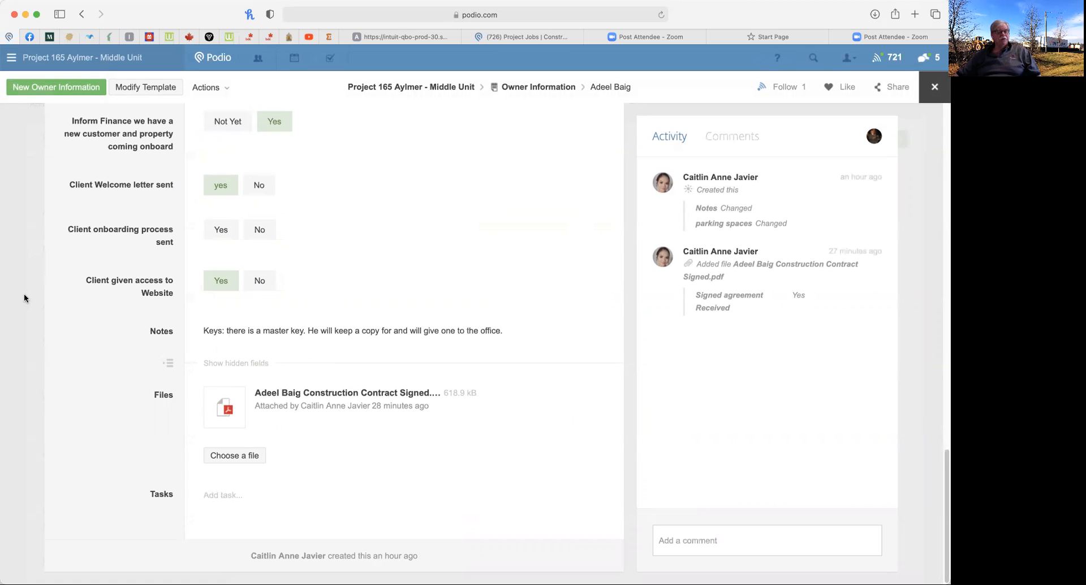
click(95, 95)
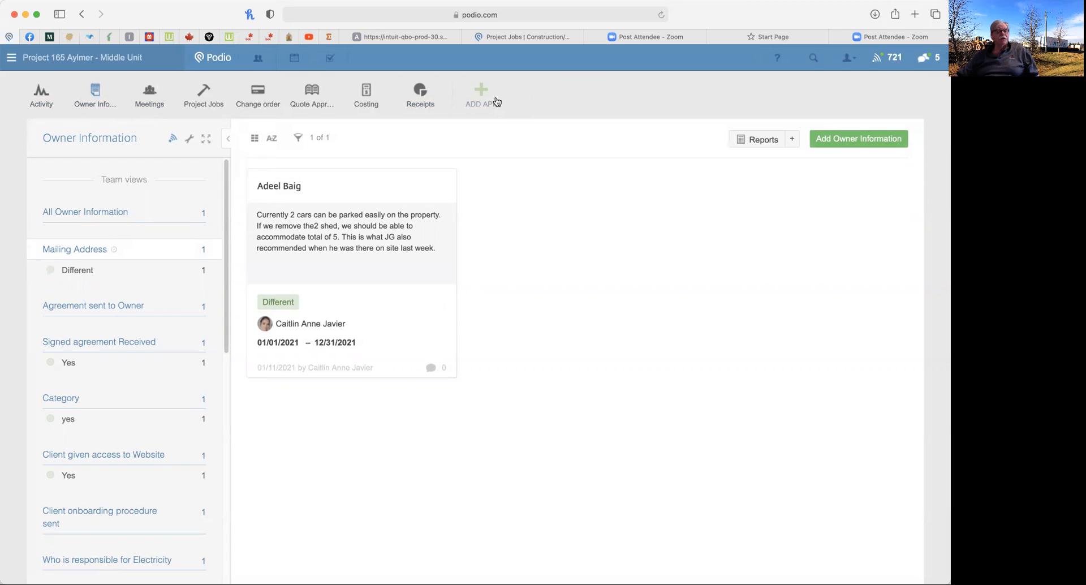
mouse_move(149, 95)
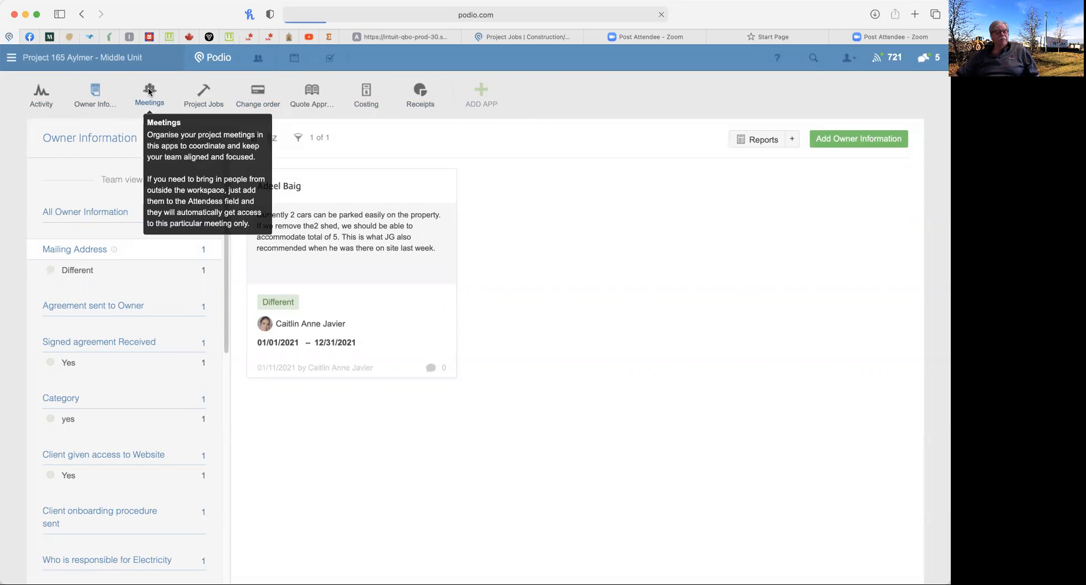
Open the Meetings calendar, start a new meeting, then leave the blank form unsaved
click(149, 95)
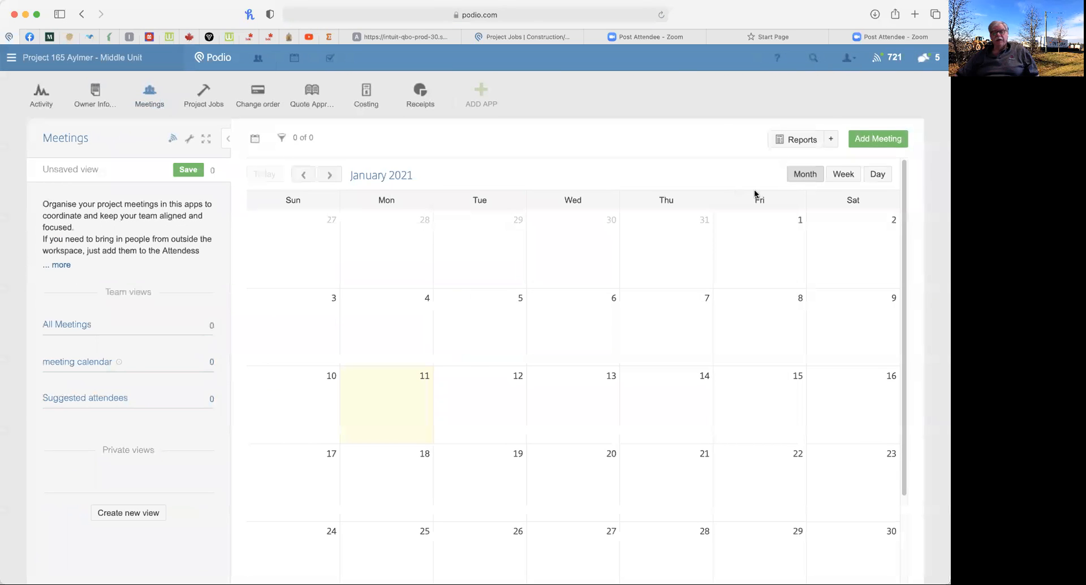
click(876, 138)
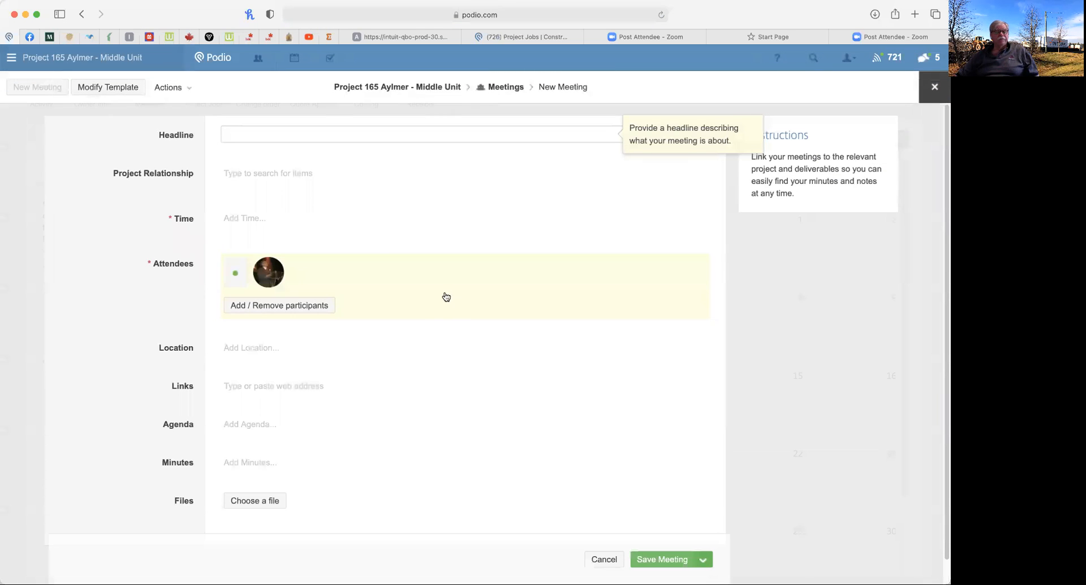
mouse_move(290, 353)
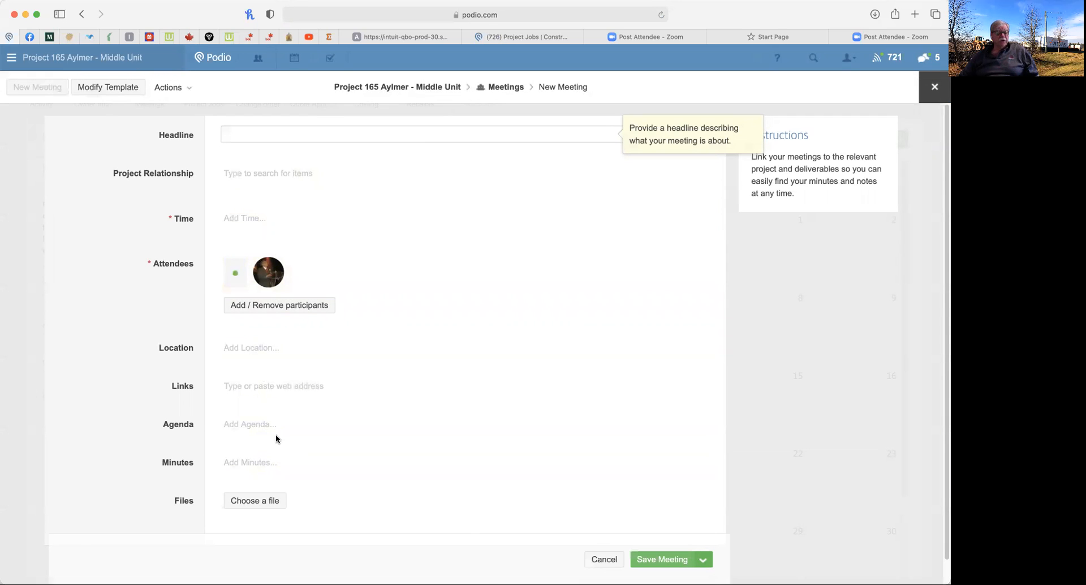
mouse_move(56, 236)
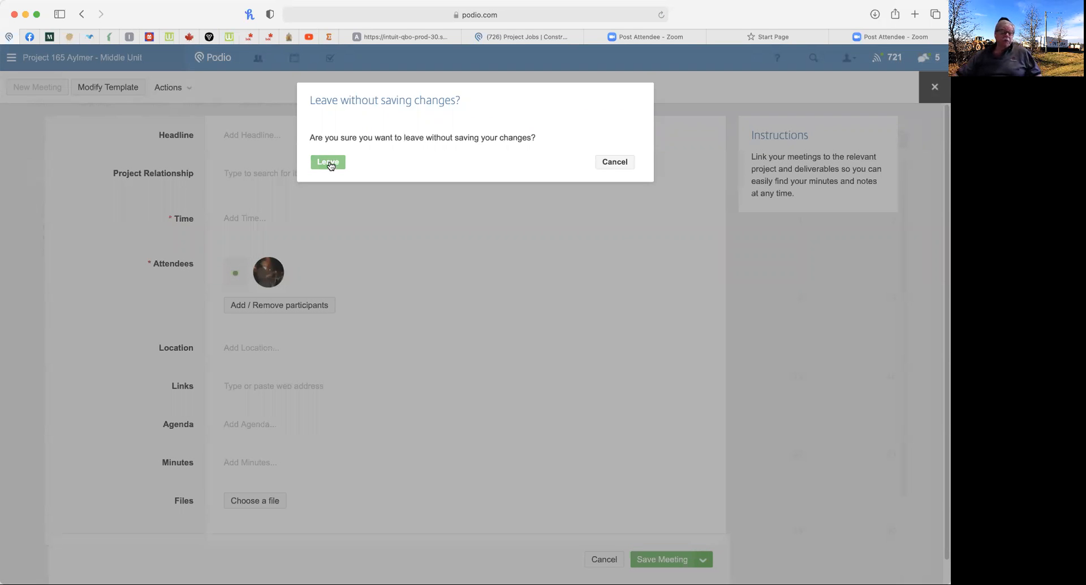
click(327, 161)
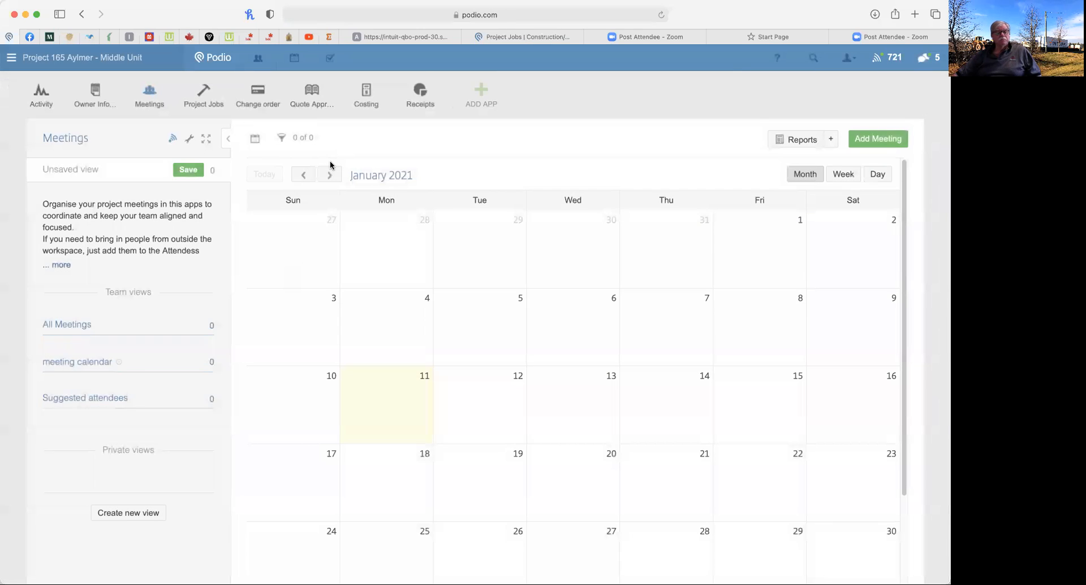
mouse_move(139, 113)
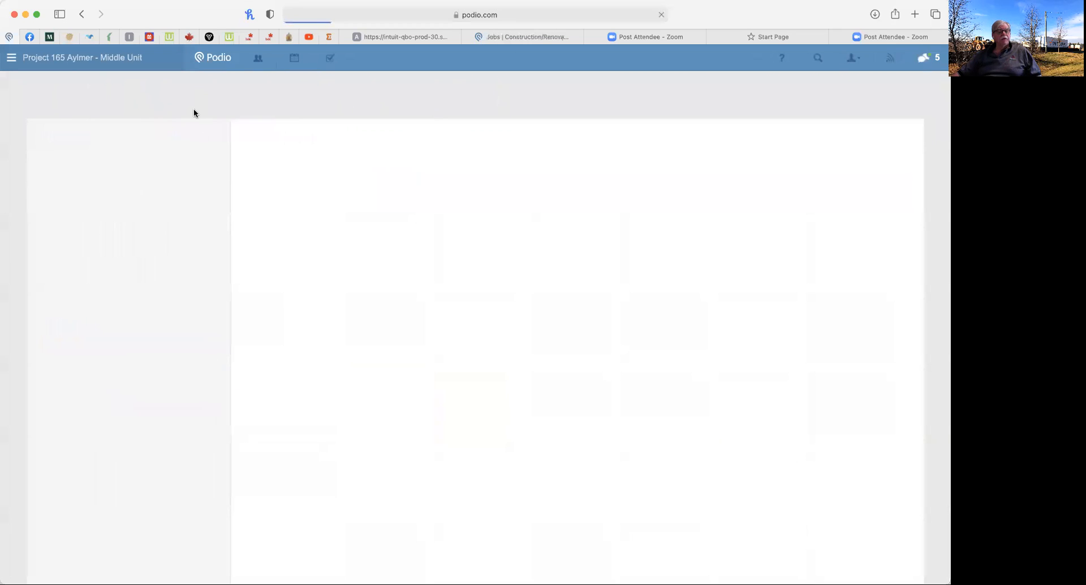
Open the Project Jobs app to view its empty January 2021 calendar
click(204, 95)
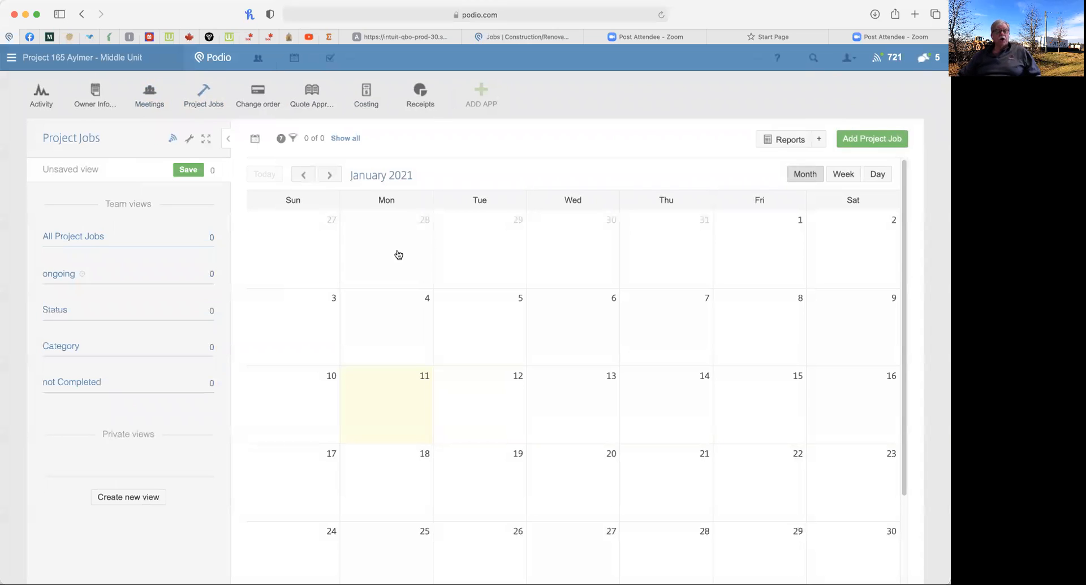
mouse_move(652, 244)
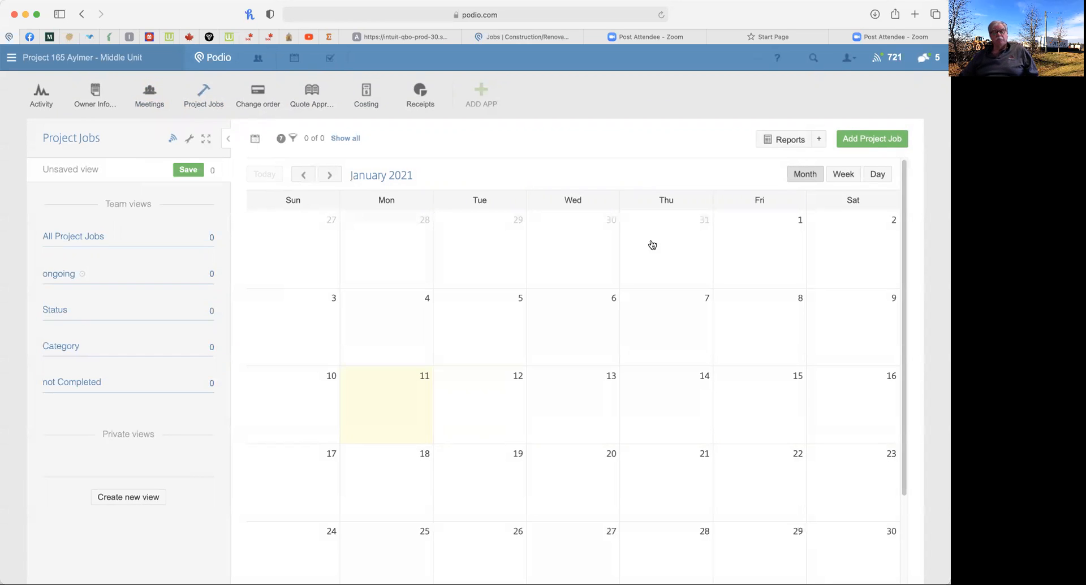
mouse_move(758, 326)
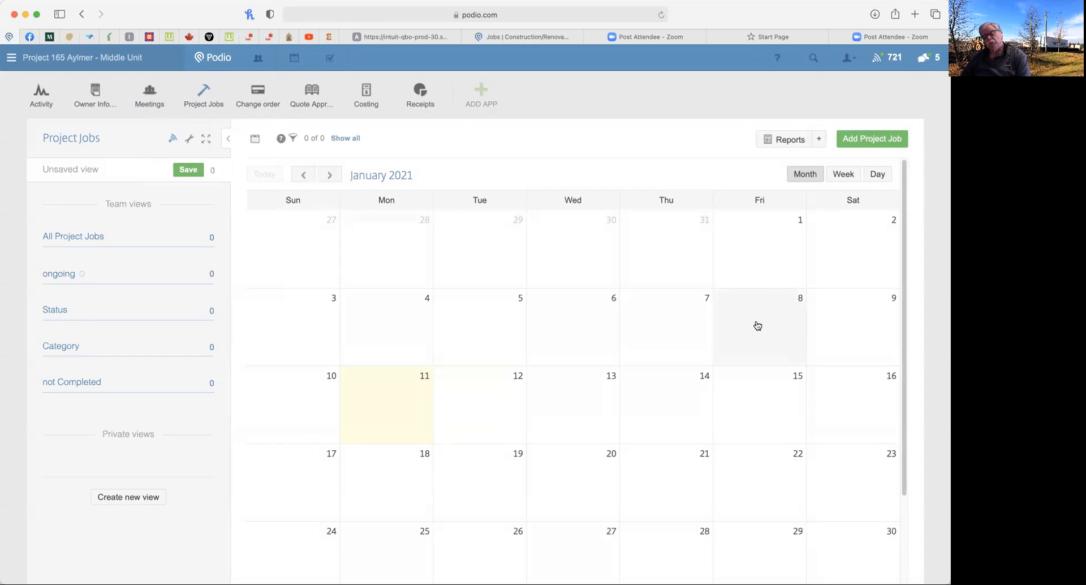
mouse_move(465, 323)
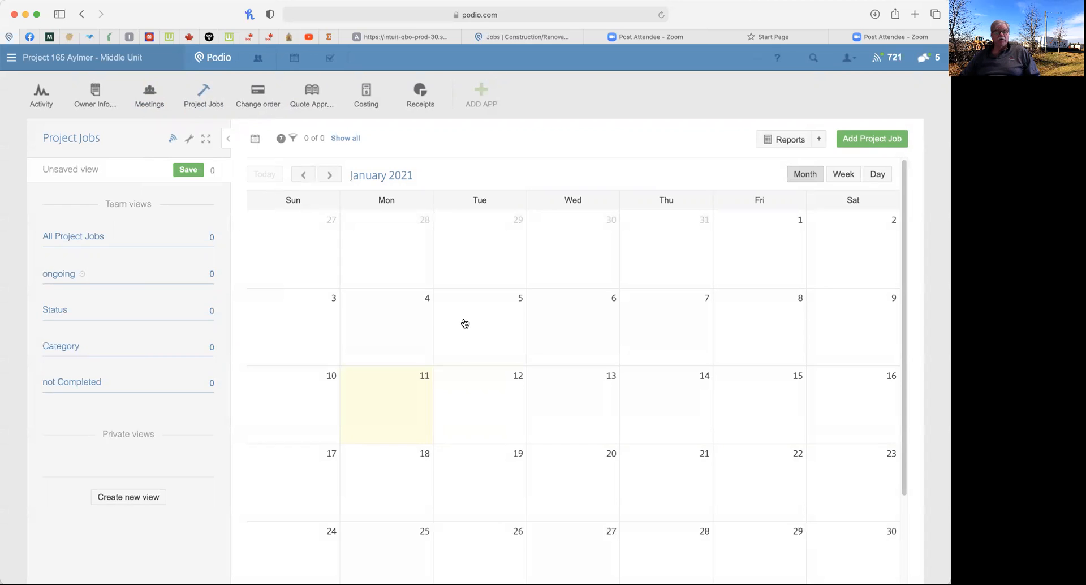
mouse_move(590, 409)
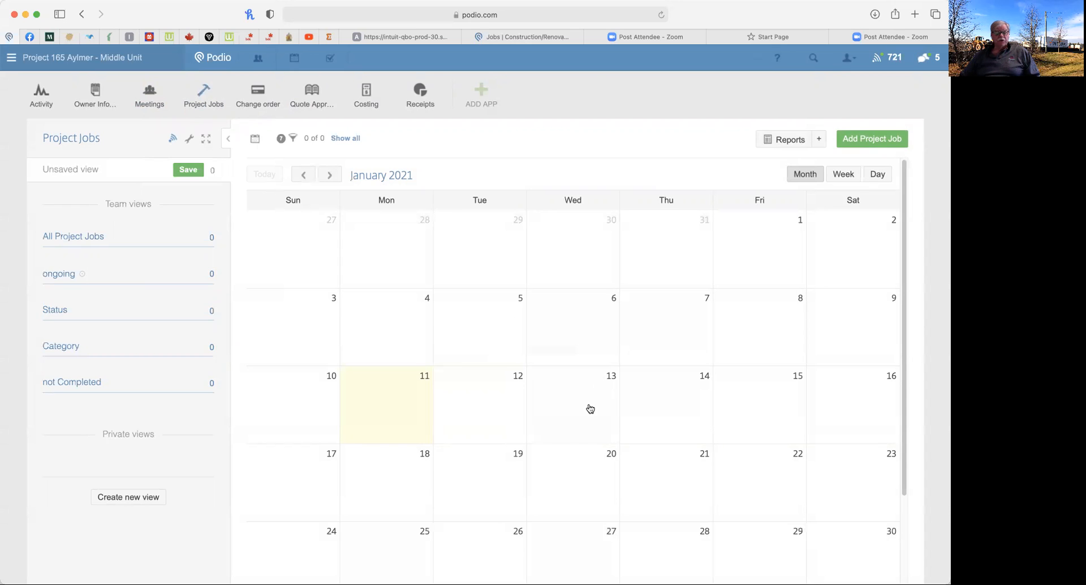
mouse_move(581, 394)
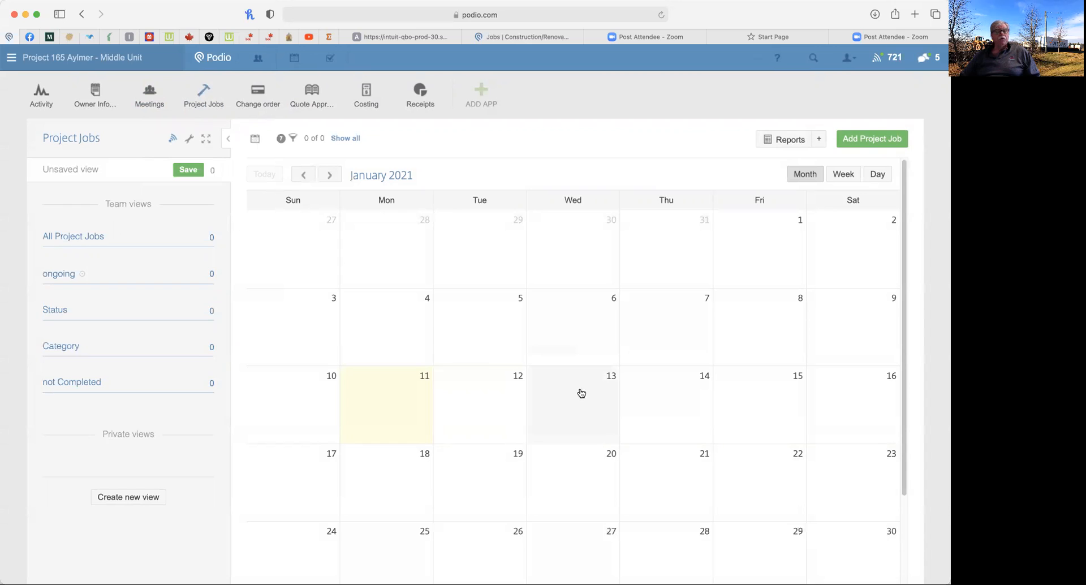
mouse_move(645, 213)
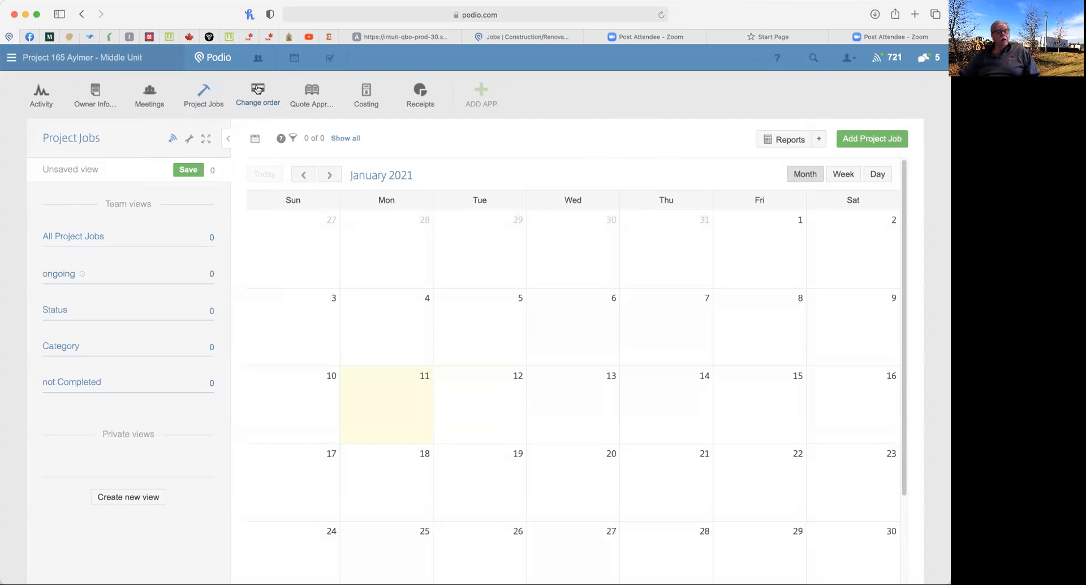
Open the Change order app and start a new change order
click(256, 93)
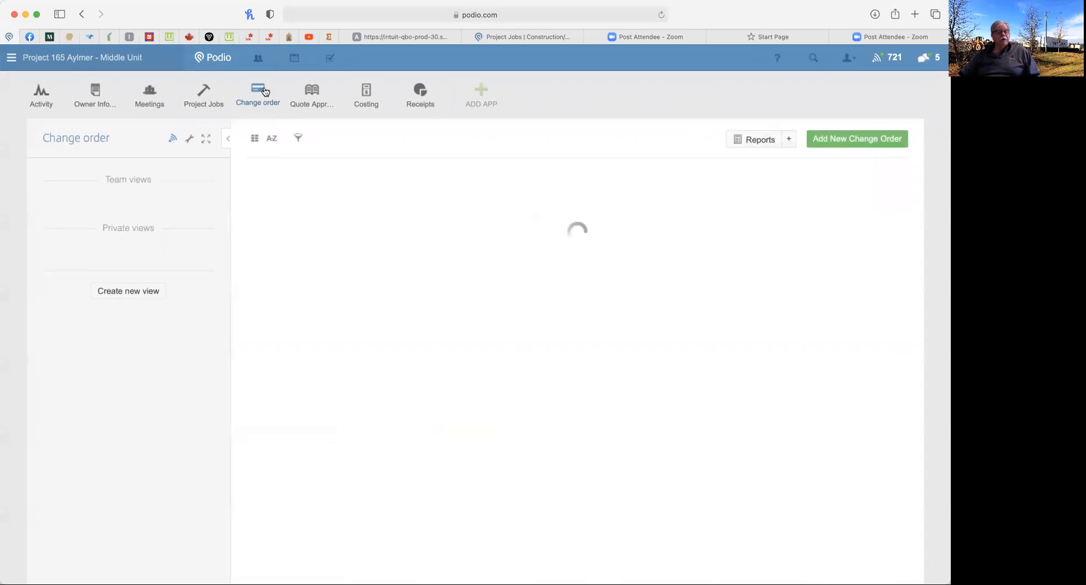
click(258, 95)
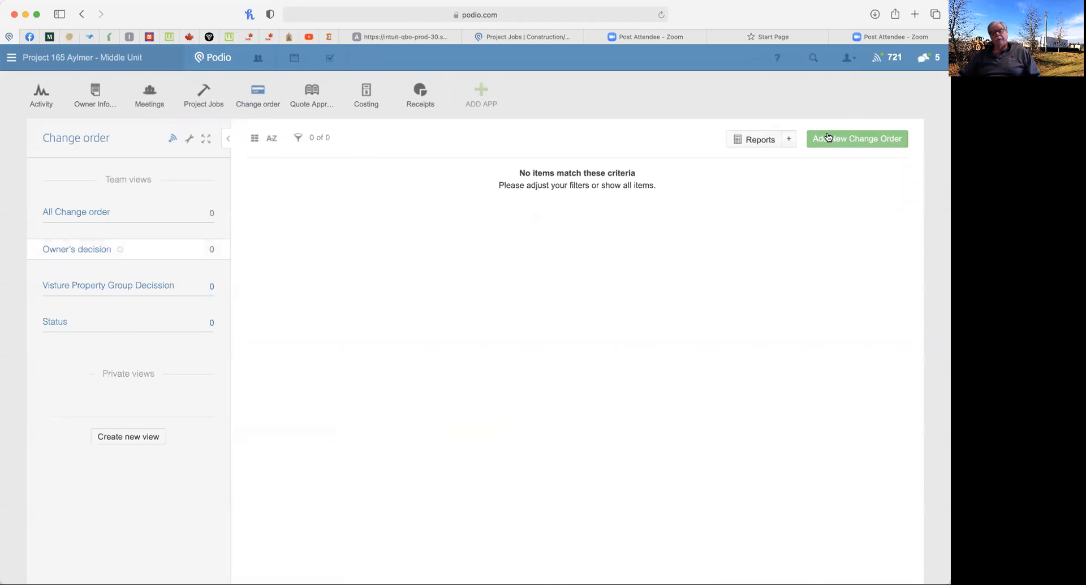
click(856, 139)
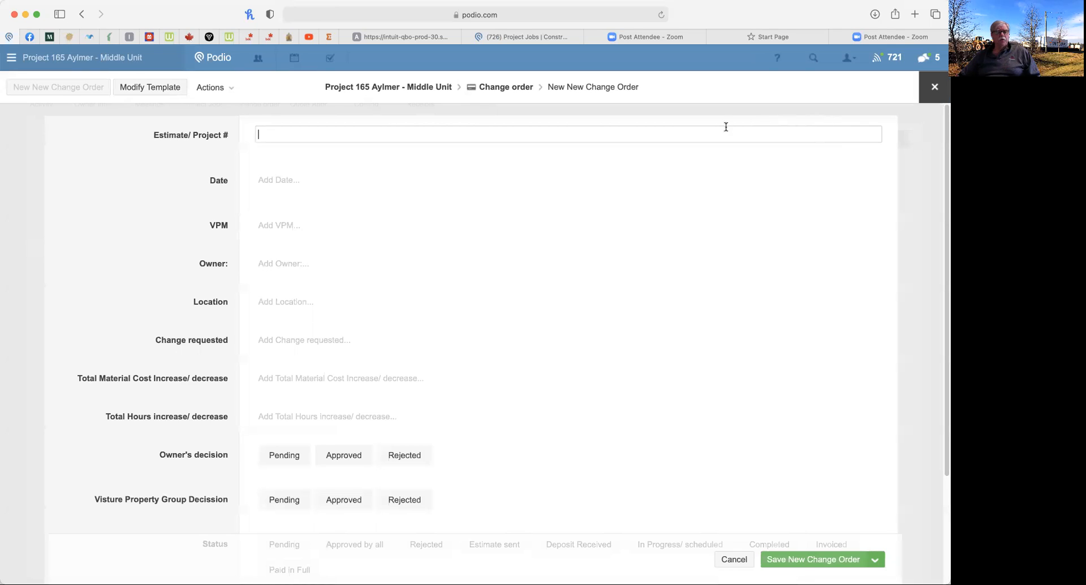
mouse_move(619, 204)
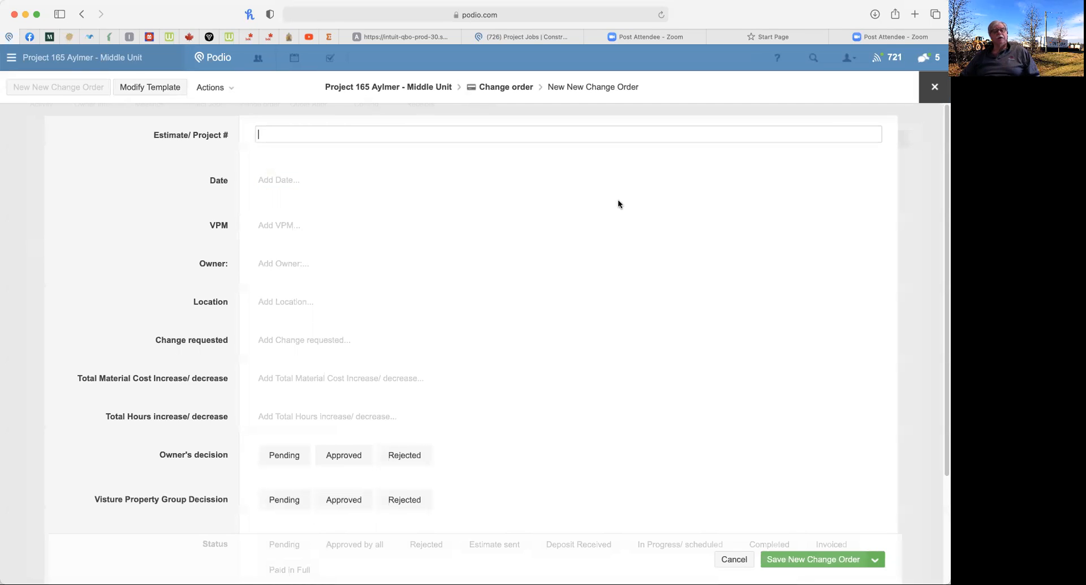
mouse_move(389, 169)
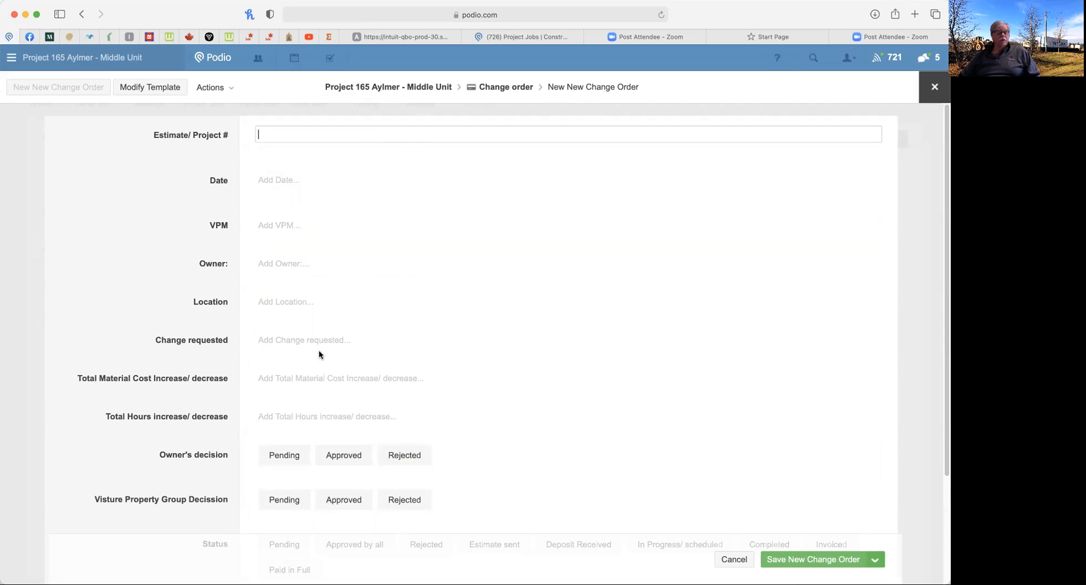
mouse_move(290, 222)
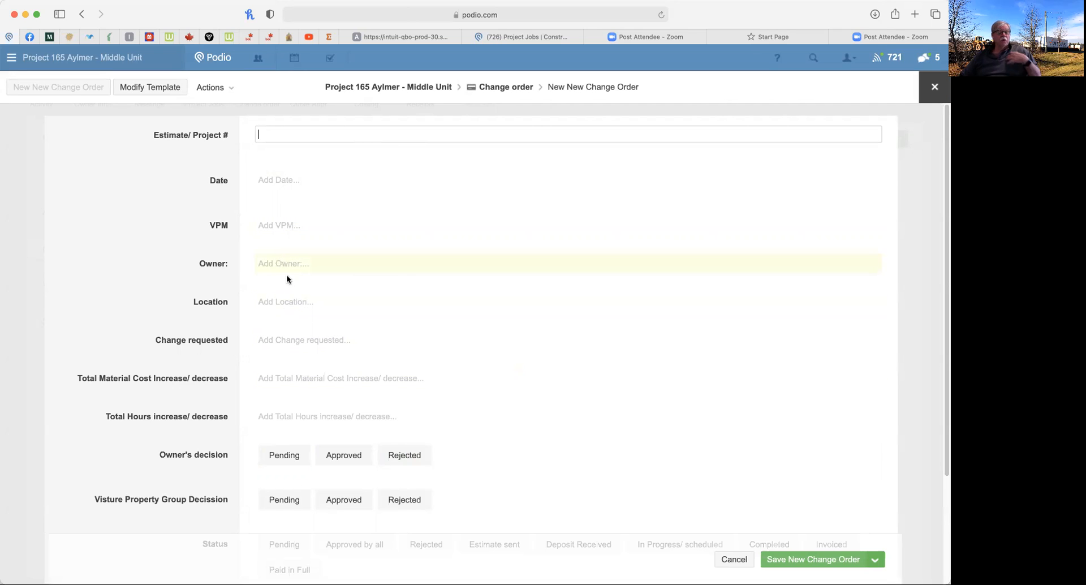
mouse_move(328, 292)
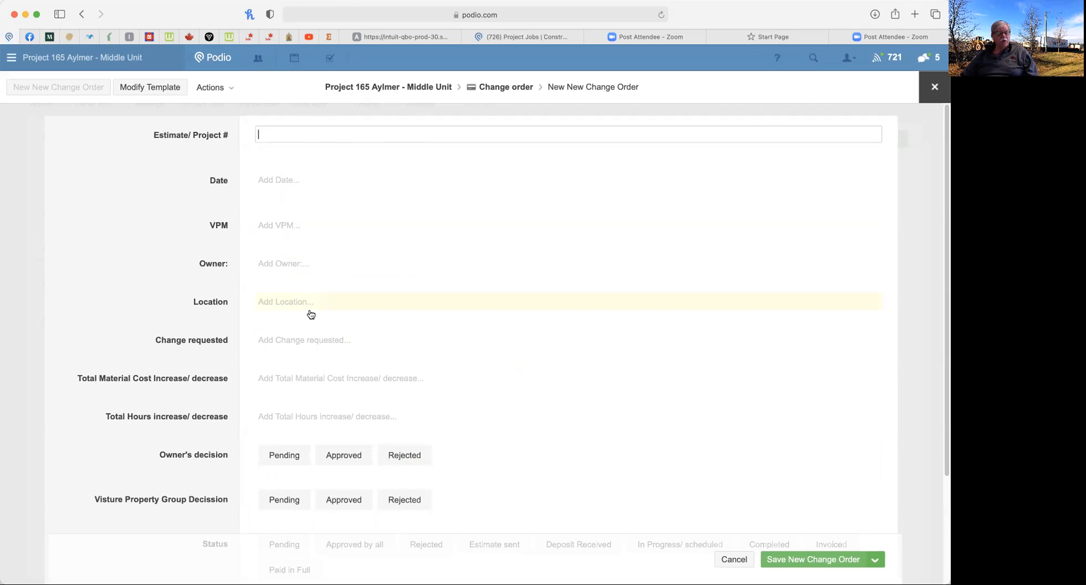
mouse_move(262, 357)
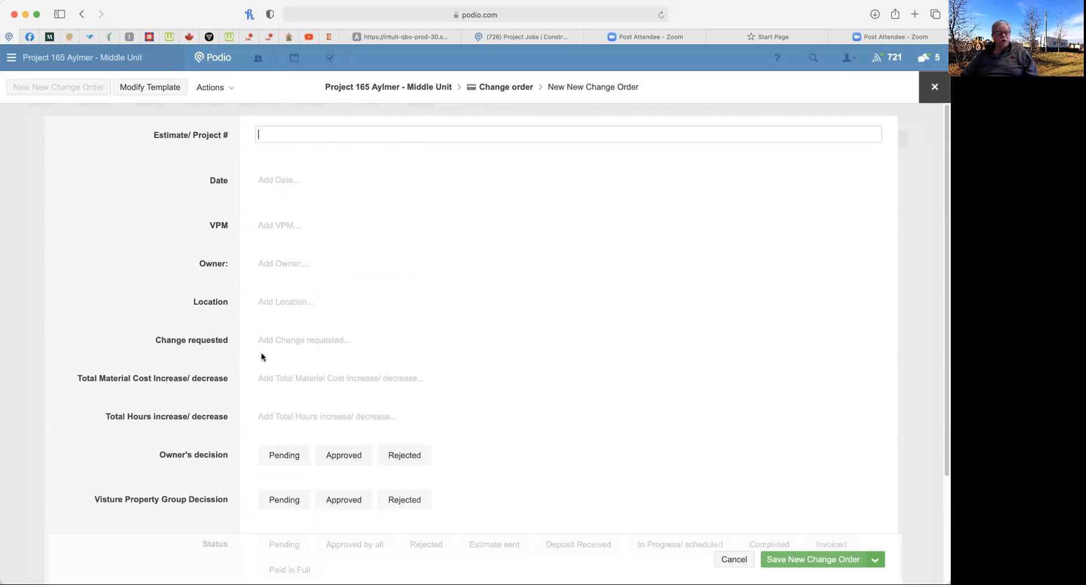
Try Total Hours, the Pending and Approved owner's decisions, and the Approved by all status
scroll(down, 3)
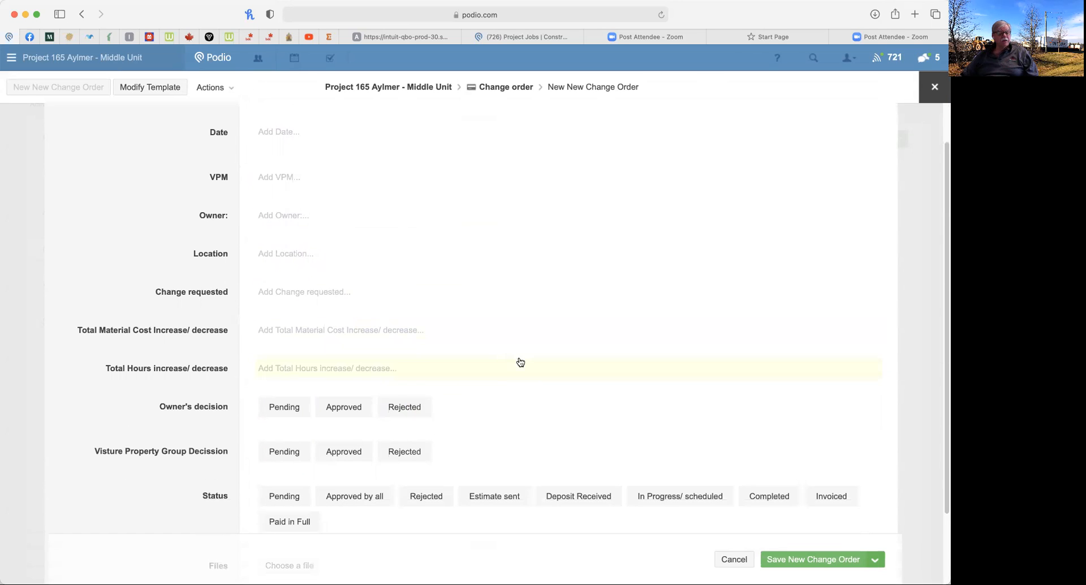
mouse_move(321, 344)
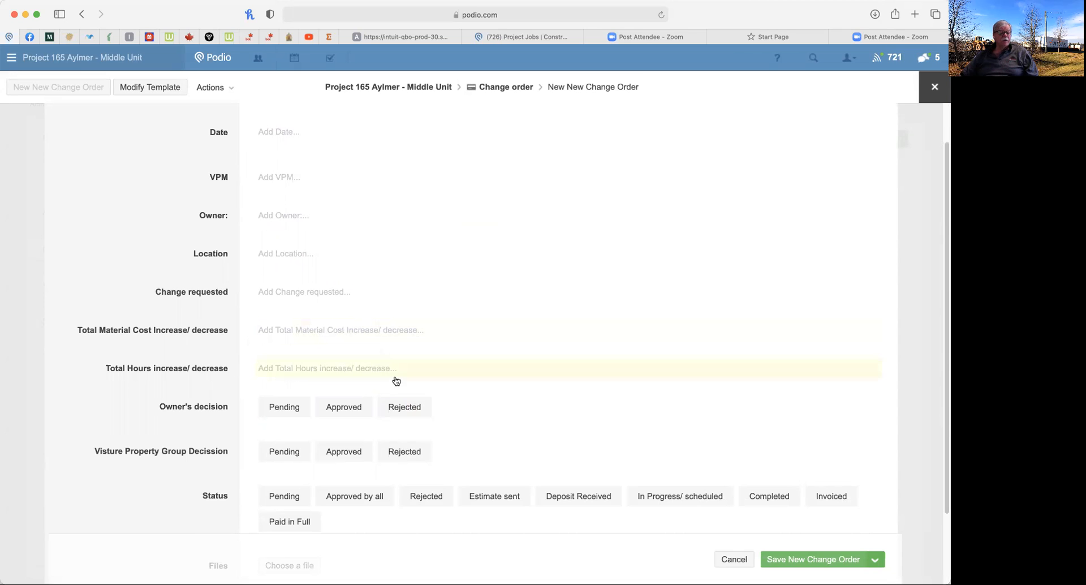
mouse_move(322, 370)
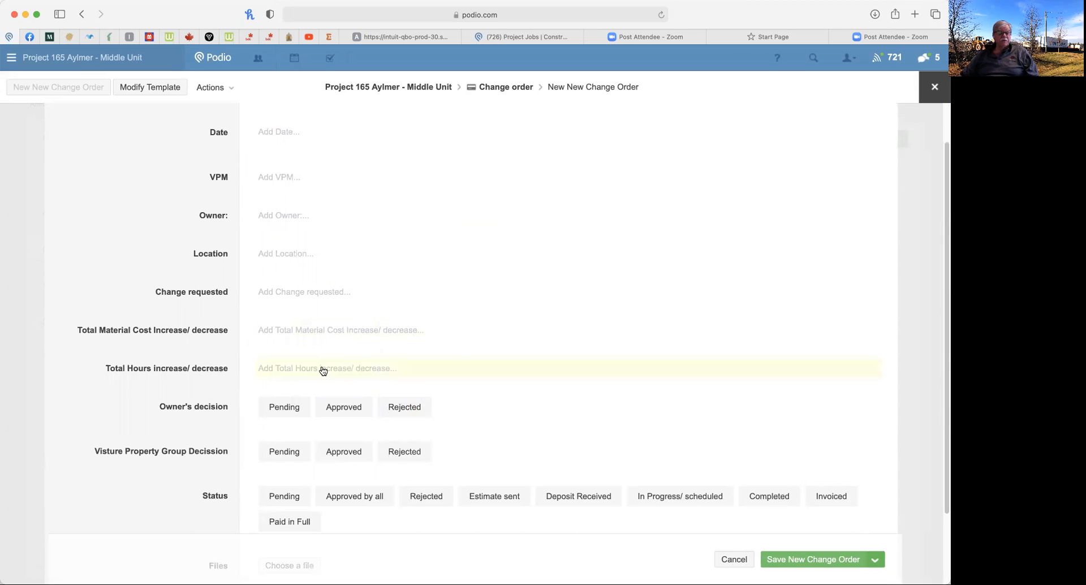
click(326, 368)
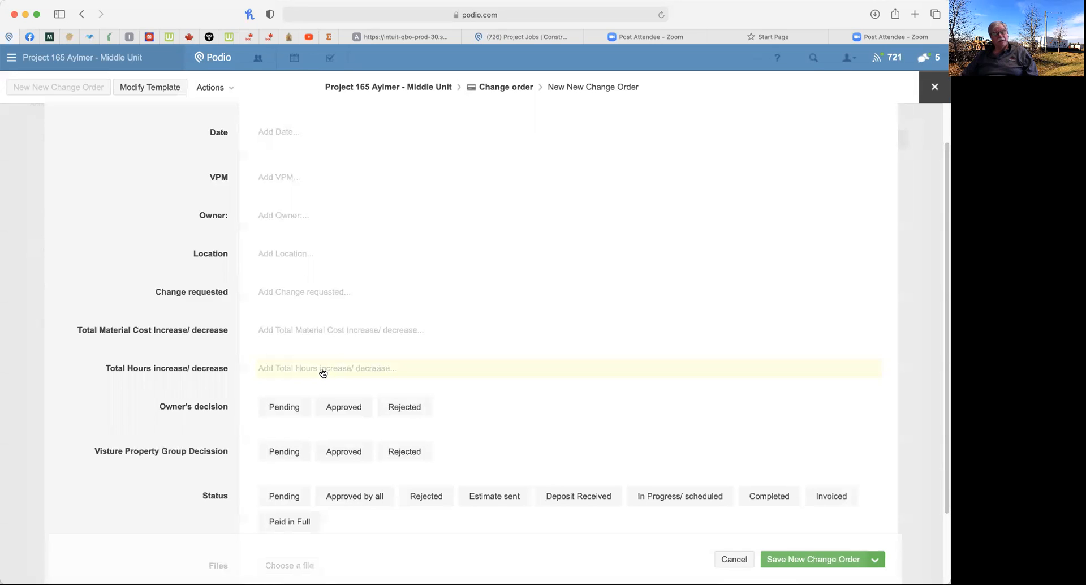
mouse_move(528, 385)
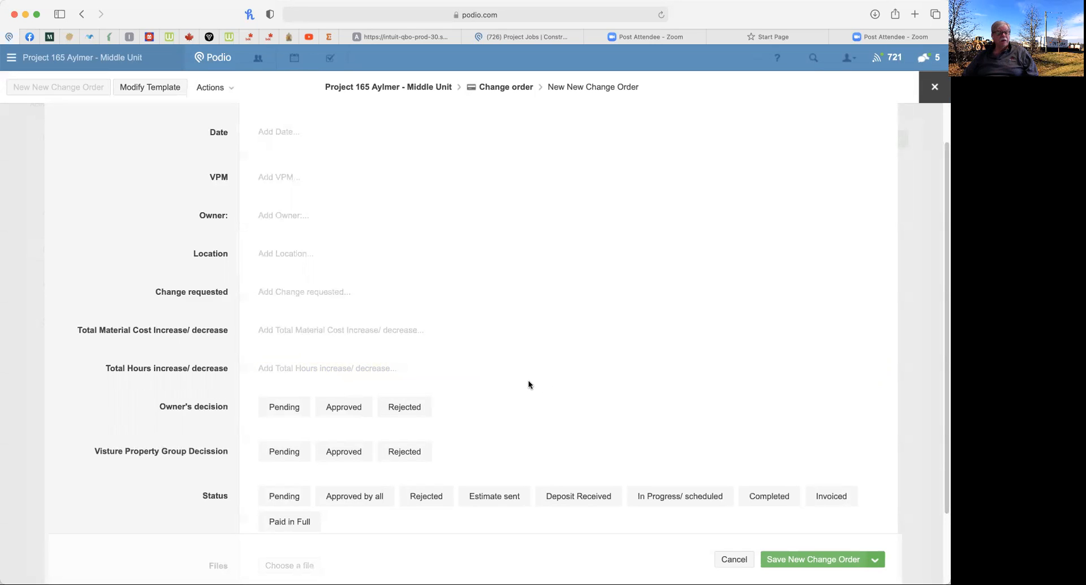
click(284, 407)
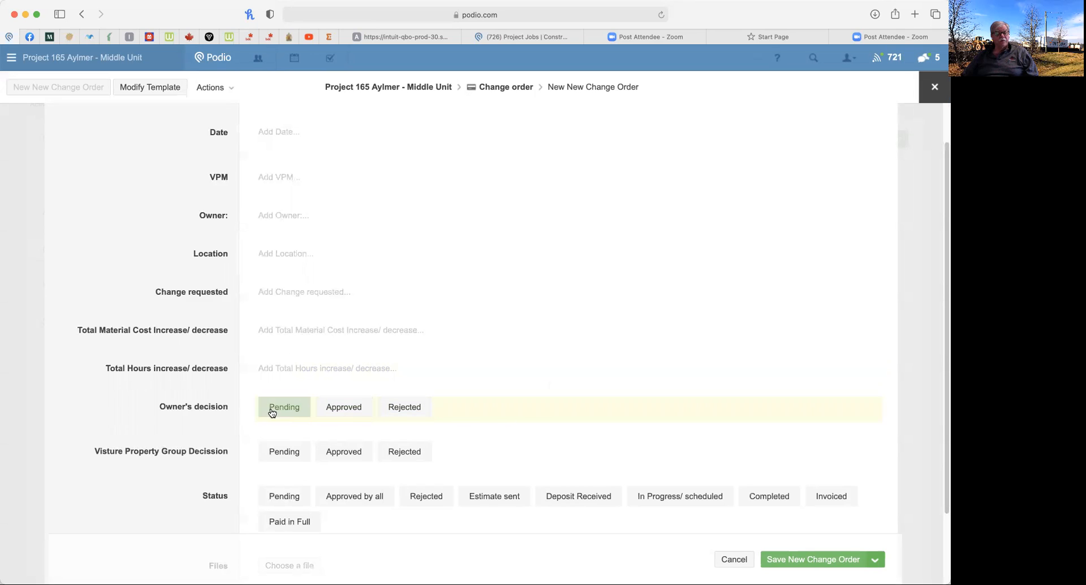
click(284, 406)
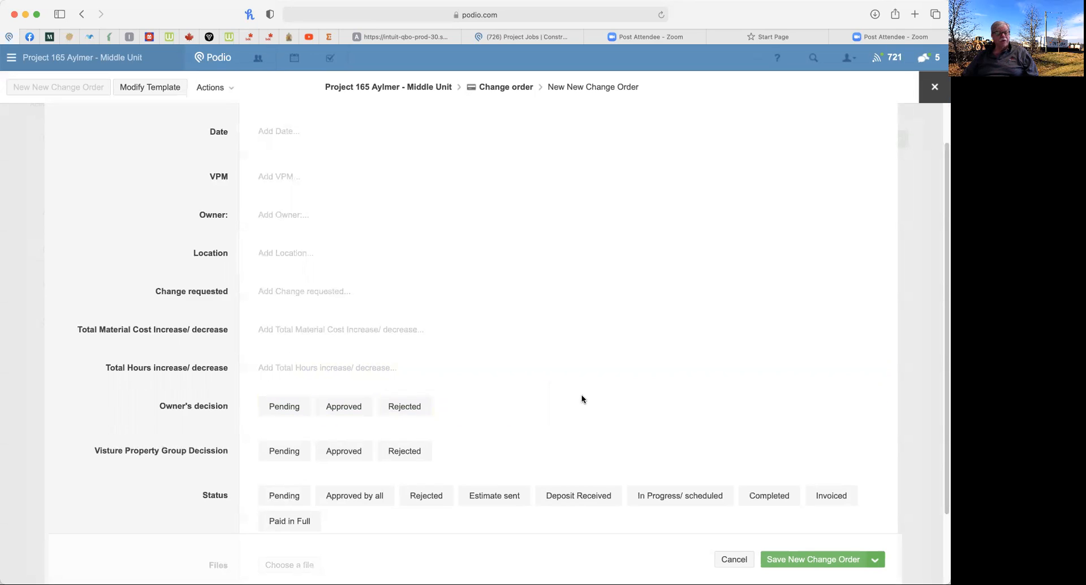
scroll(down, 3)
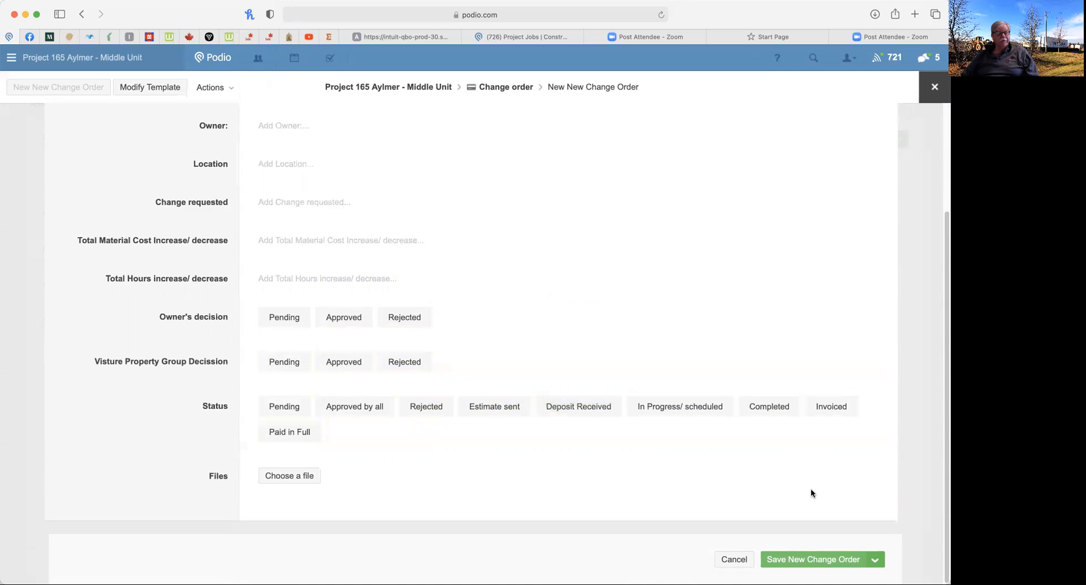
click(343, 316)
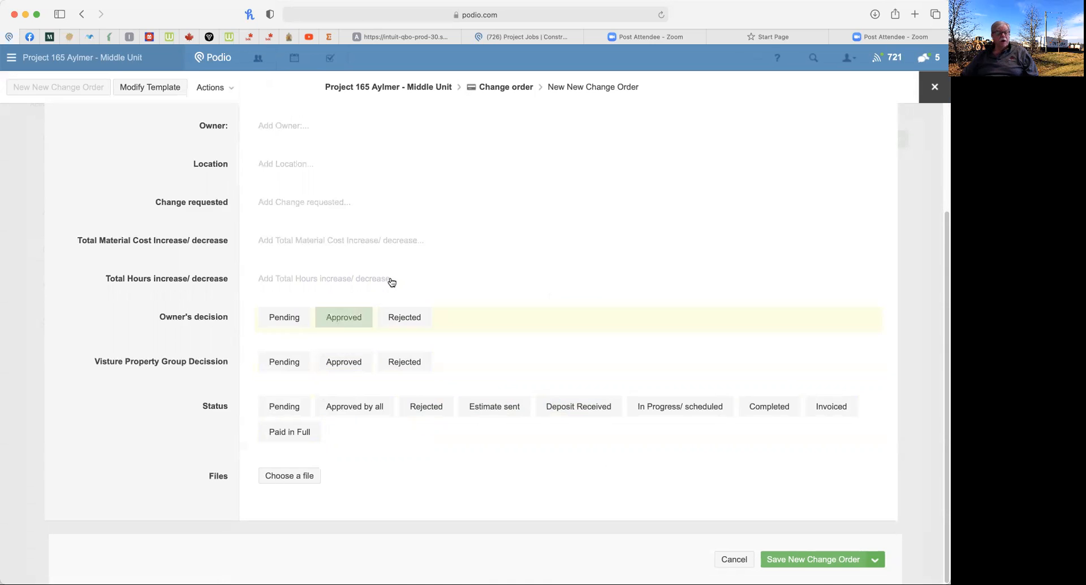
click(354, 406)
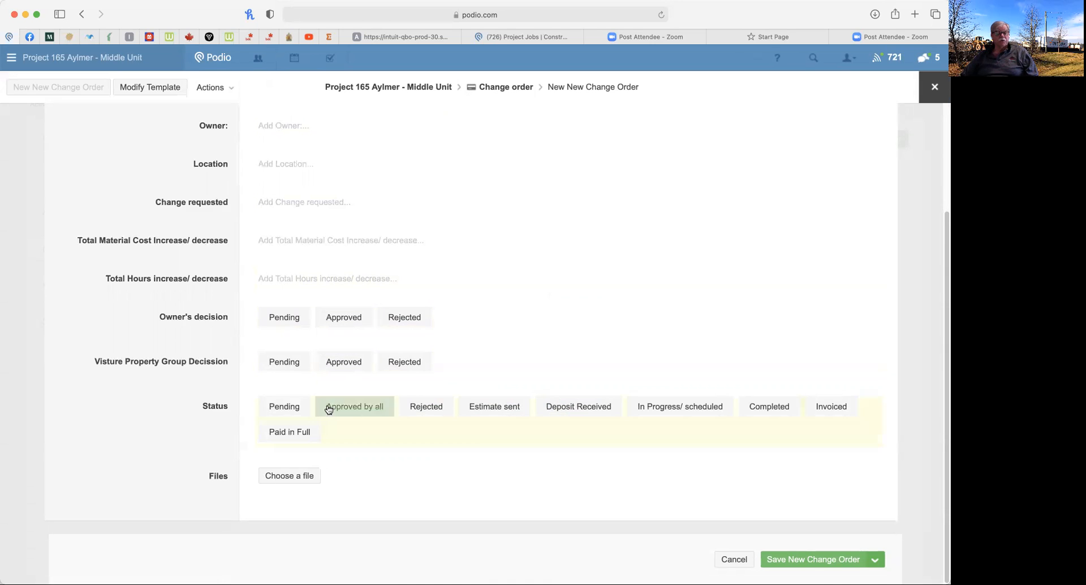
click(679, 406)
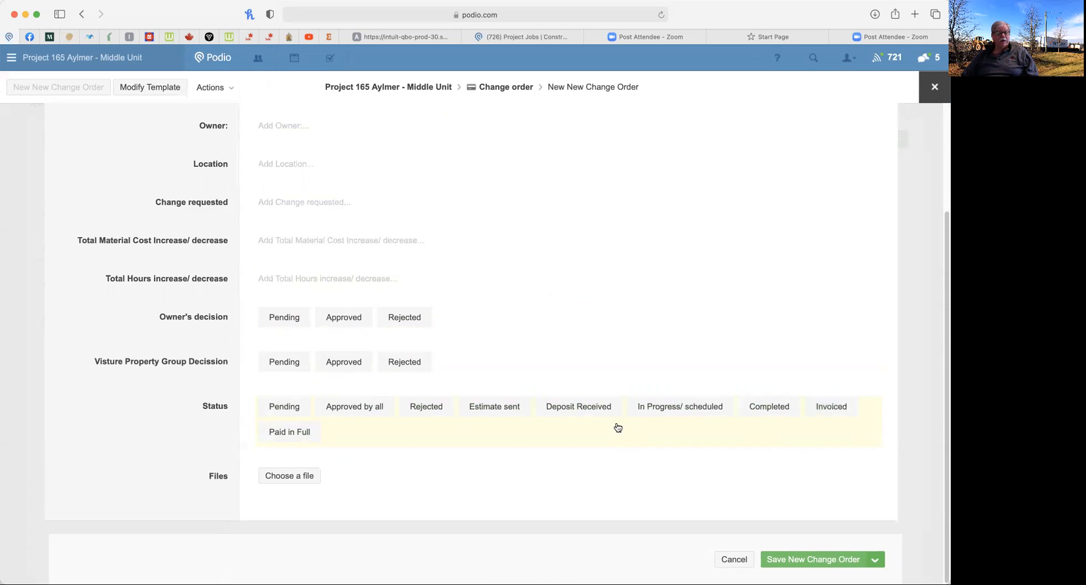
mouse_move(814, 386)
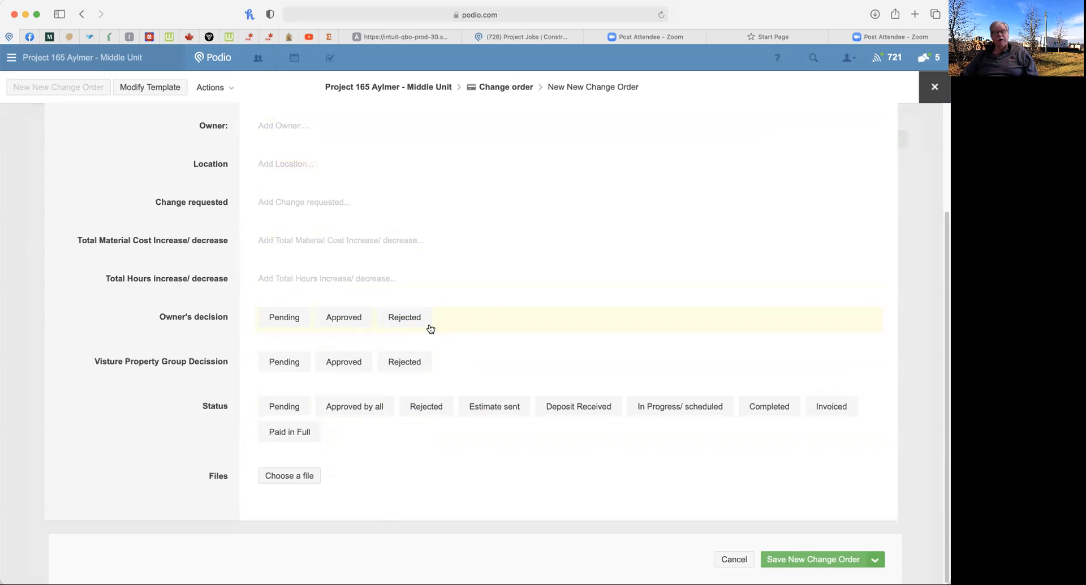
mouse_move(910, 192)
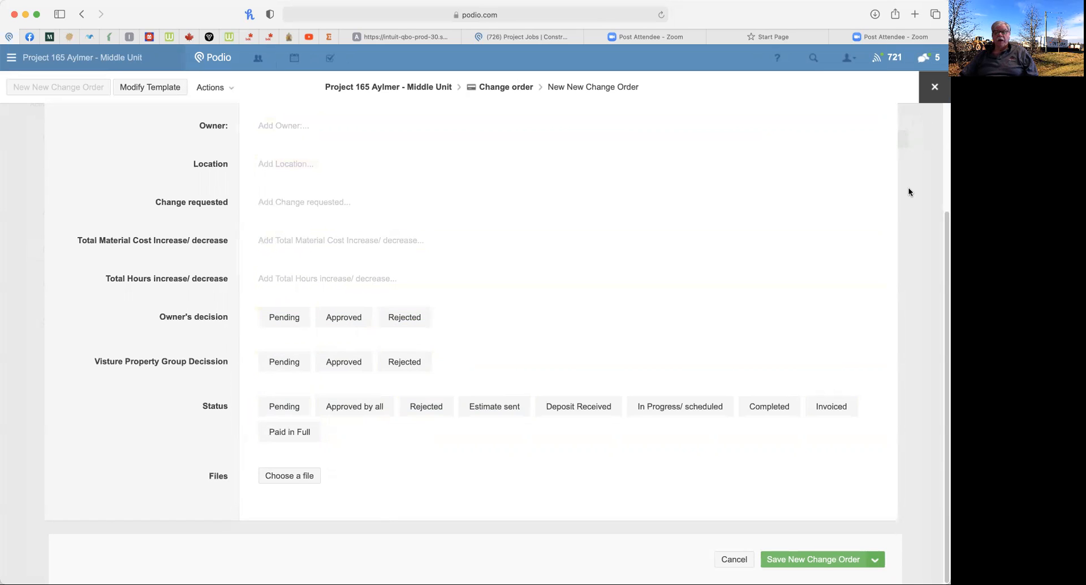
mouse_move(895, 479)
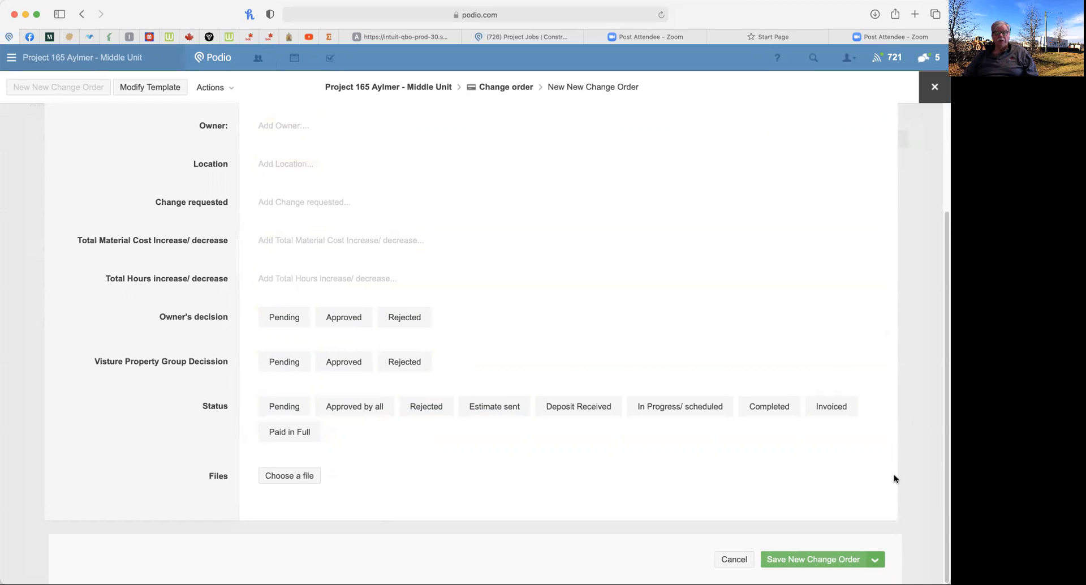
mouse_move(892, 189)
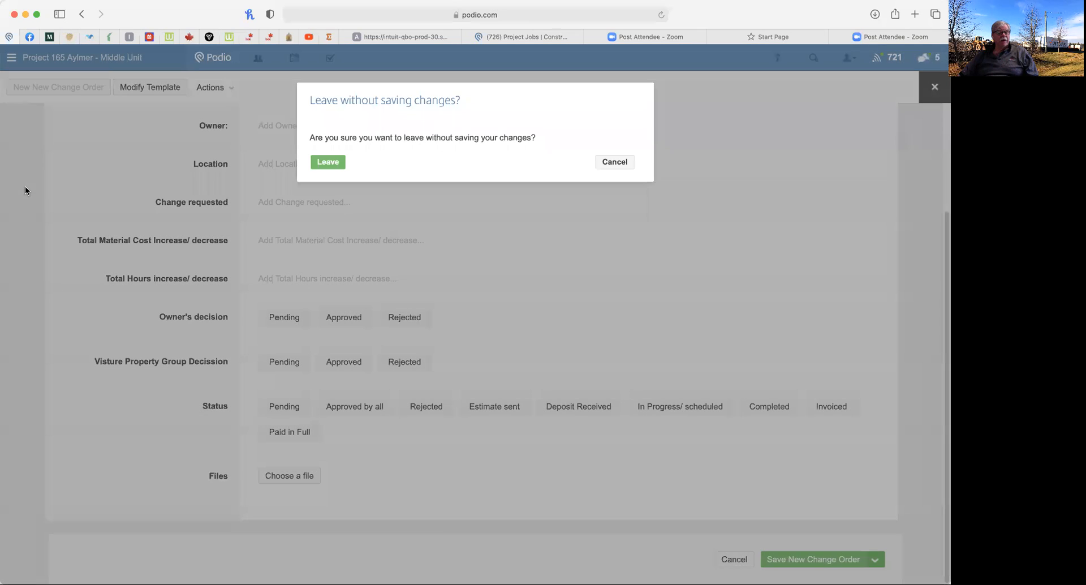
Confirm Leave to discard the unsaved change order
click(327, 161)
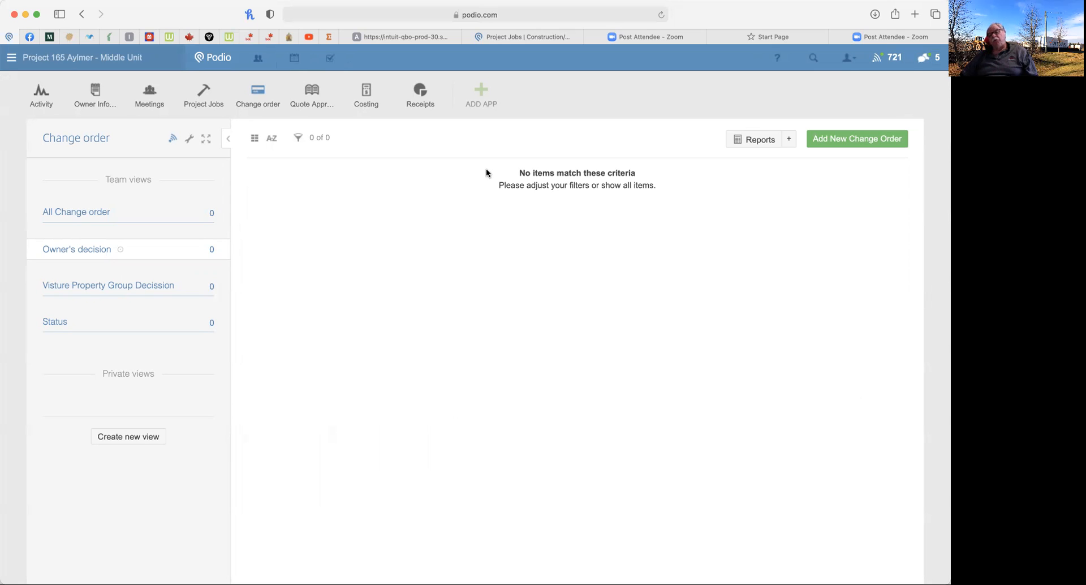
mouse_move(399, 161)
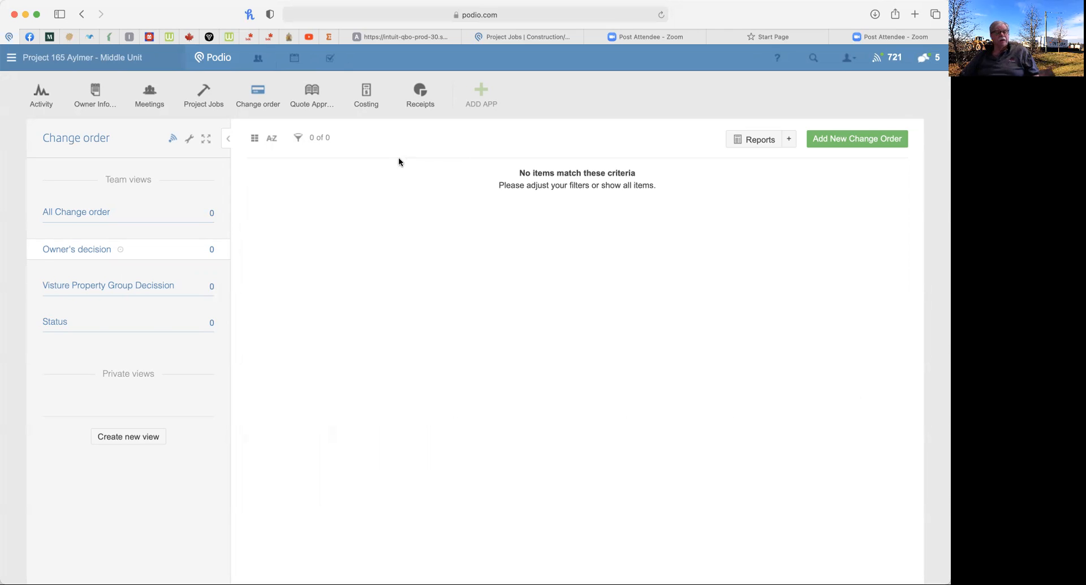
mouse_move(312, 95)
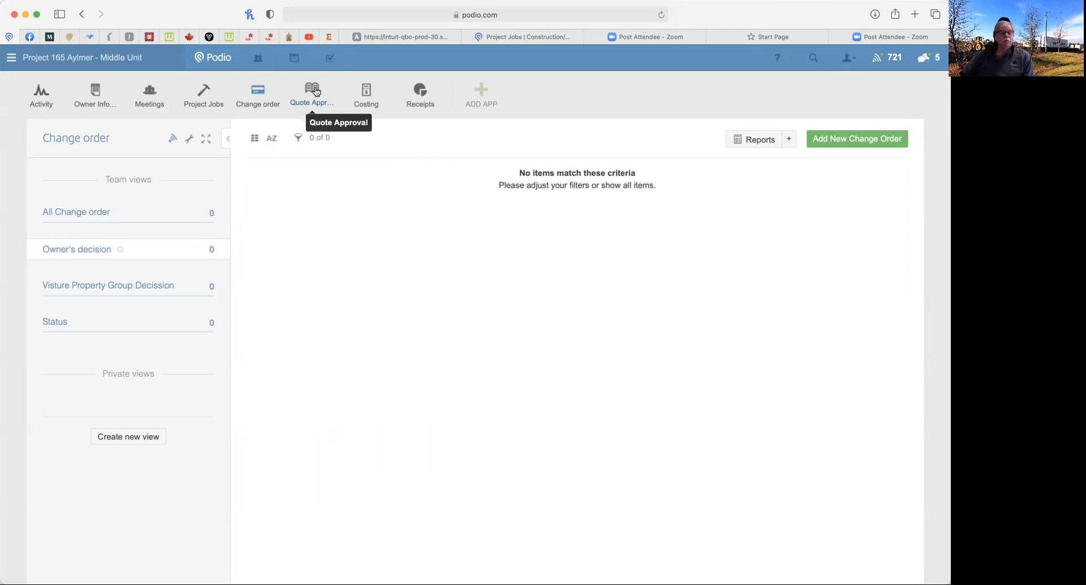
Open the Quote Approval app and scroll through its quotes
click(312, 95)
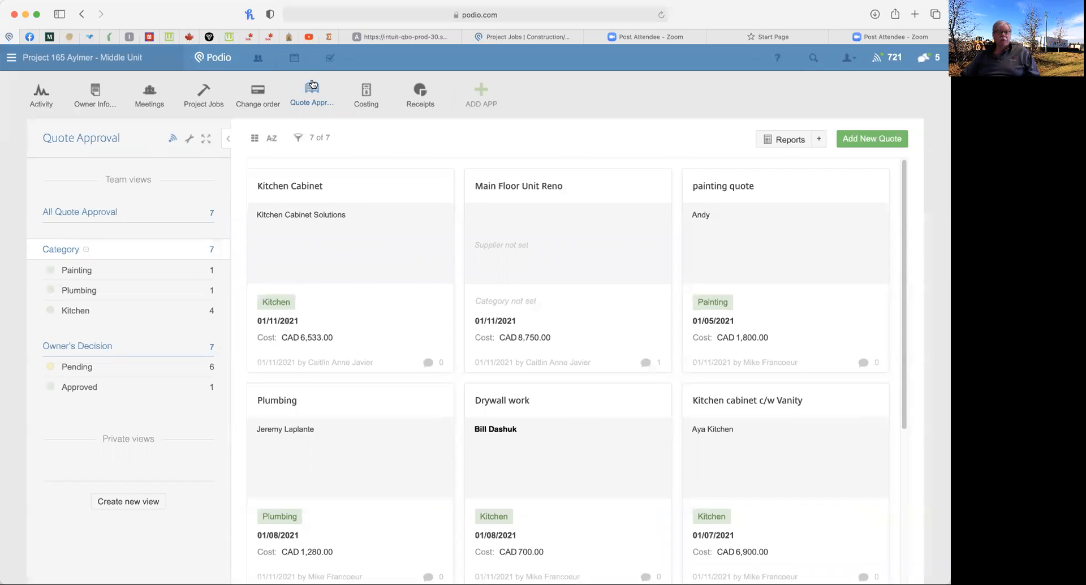
mouse_move(321, 325)
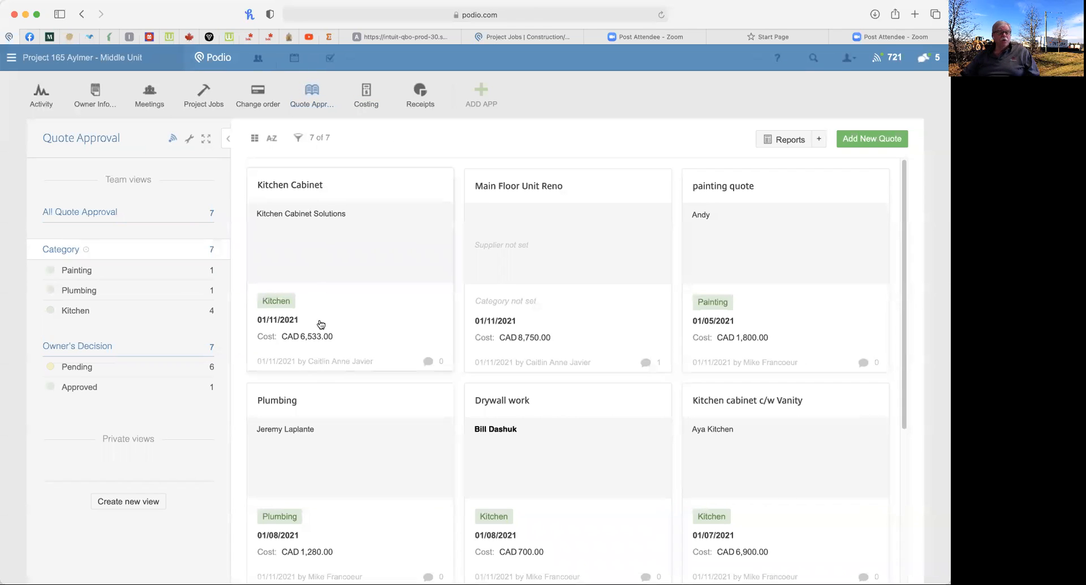
mouse_move(638, 283)
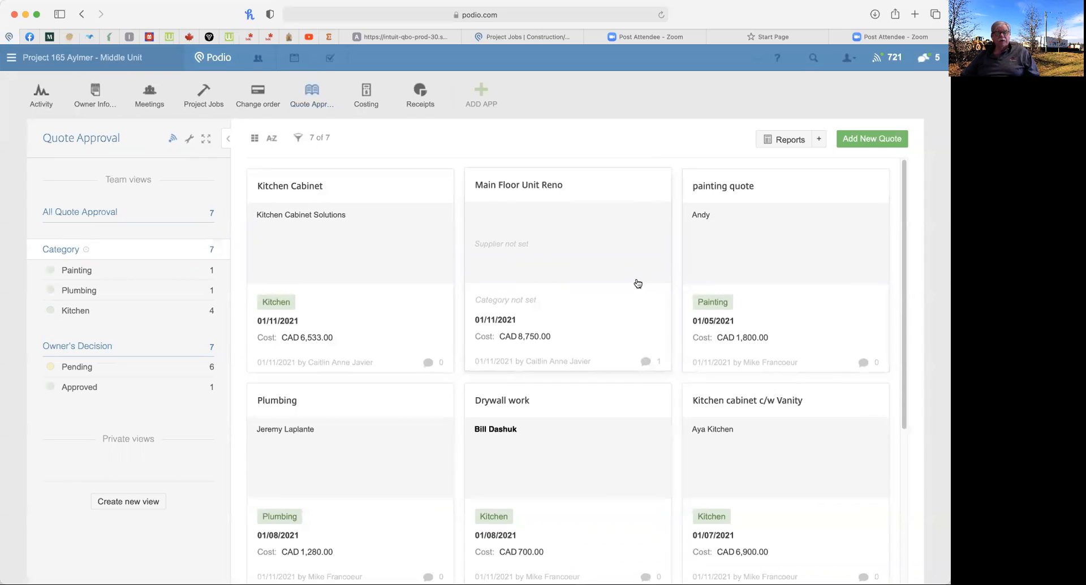
scroll(down, 3)
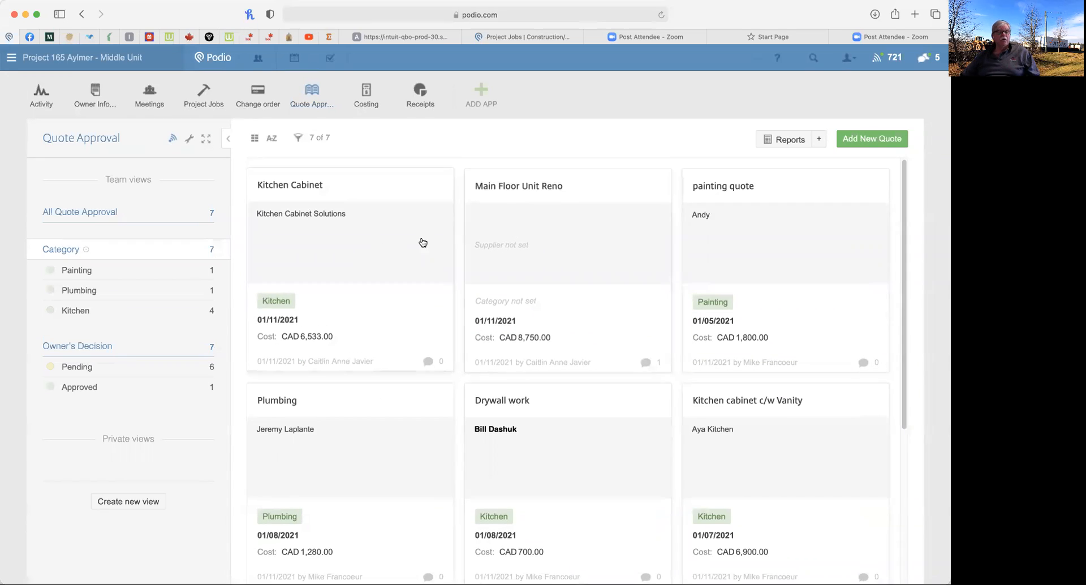
mouse_move(117, 240)
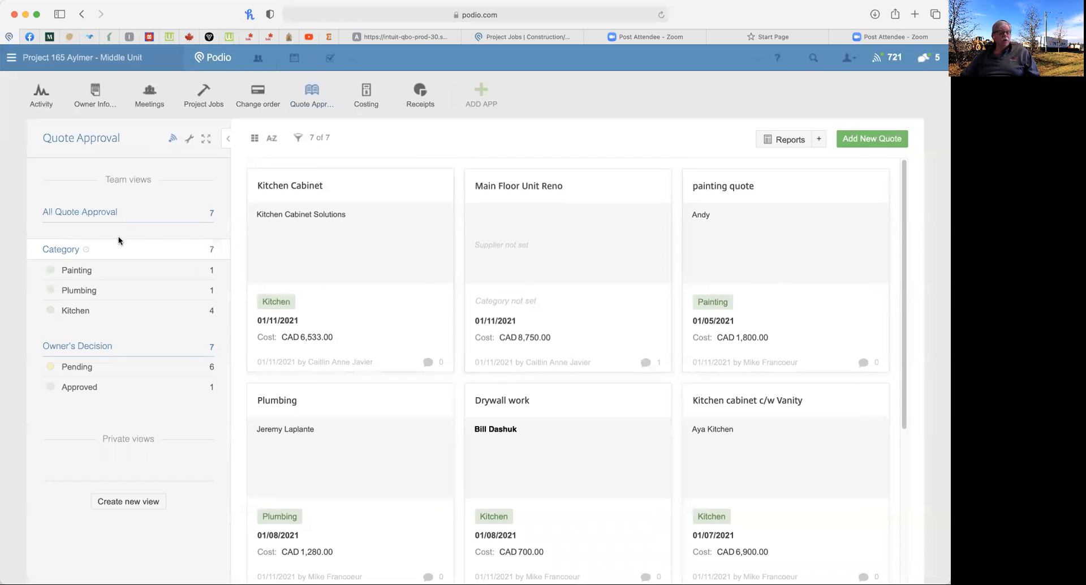
mouse_move(83, 275)
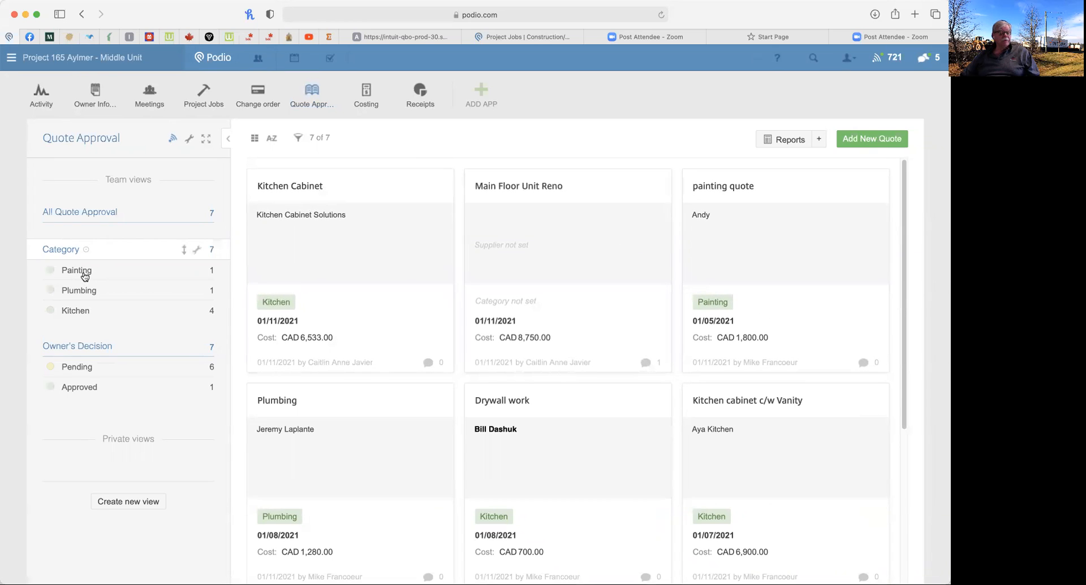
mouse_move(90, 271)
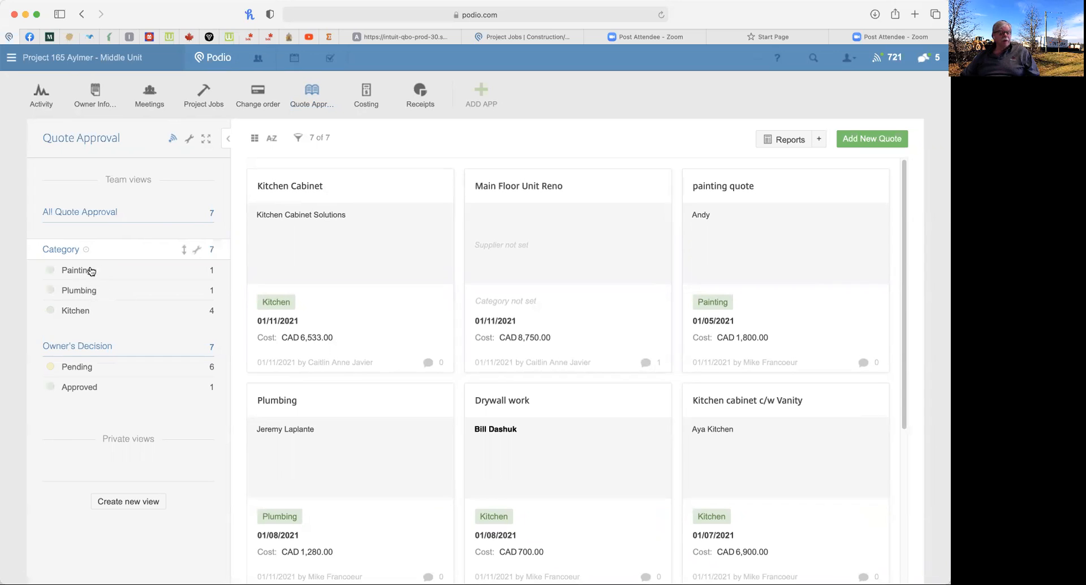
mouse_move(214, 374)
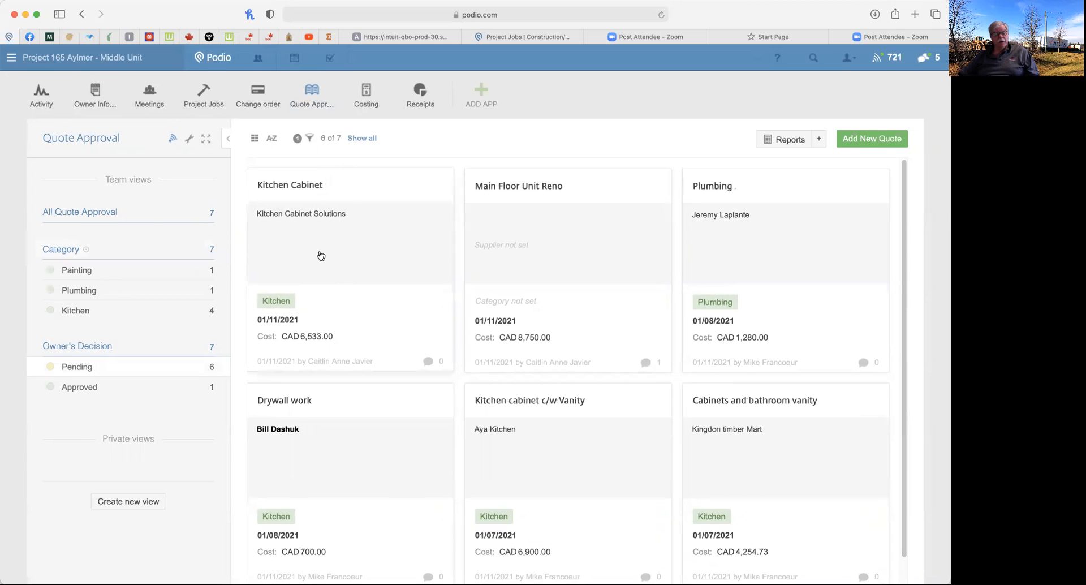
mouse_move(494, 181)
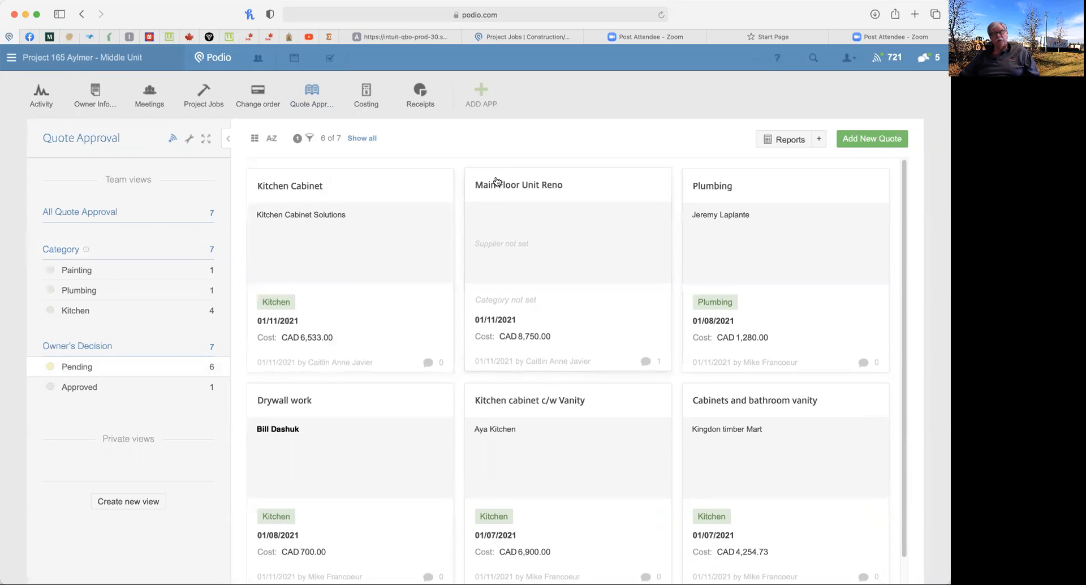
mouse_move(484, 220)
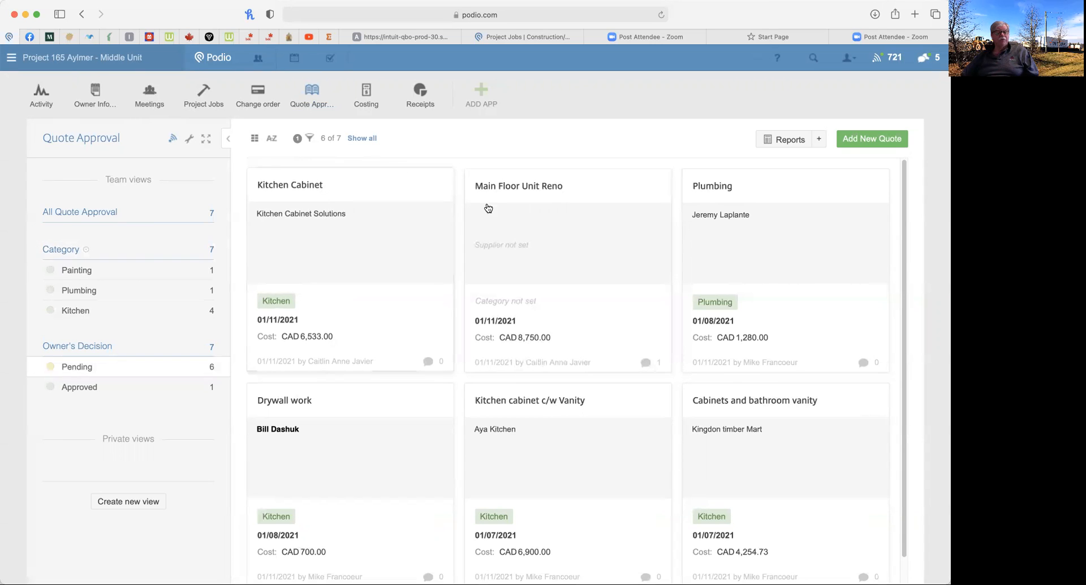
Switch the pending quotes list to the Table layout
click(254, 139)
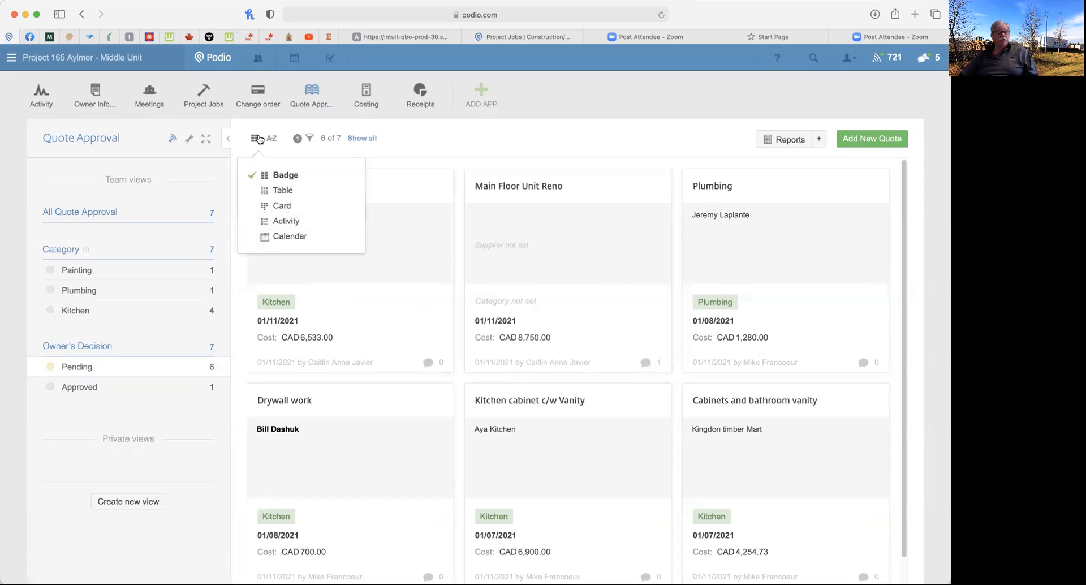
click(282, 190)
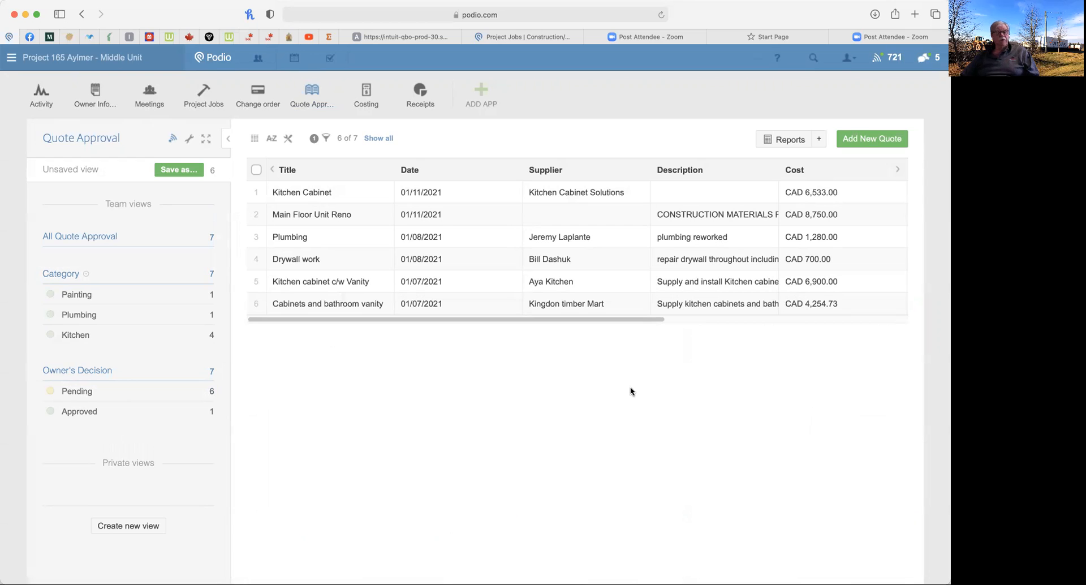
mouse_move(366, 93)
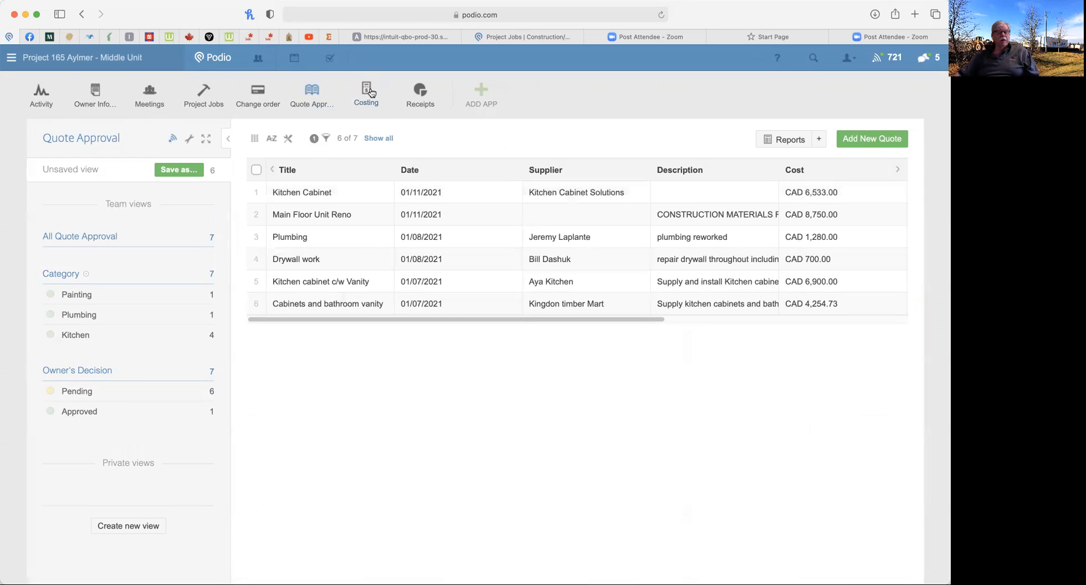
Open the empty Costing app and begin a new costing update
click(366, 93)
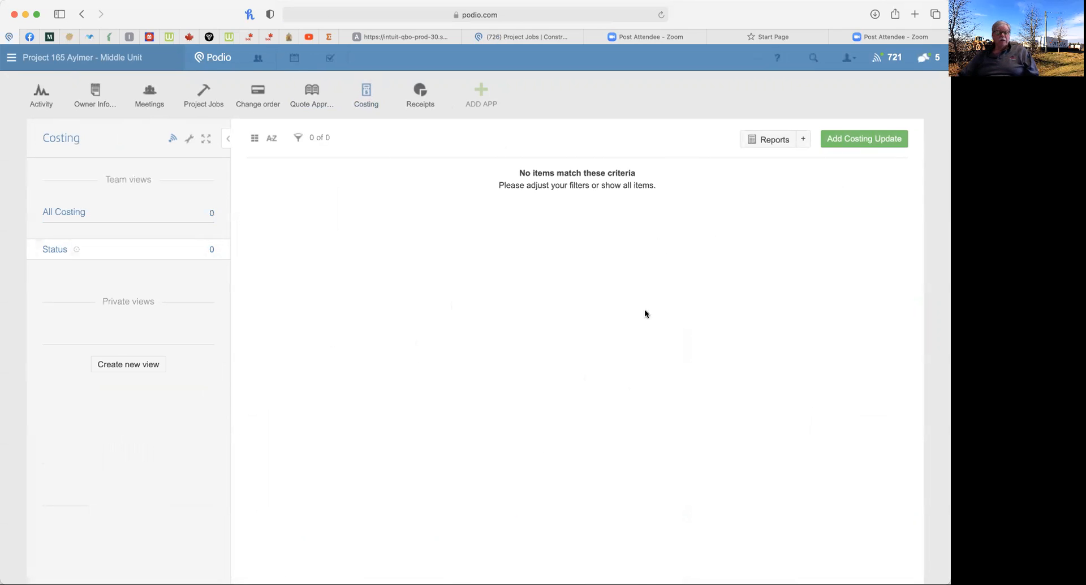
click(863, 138)
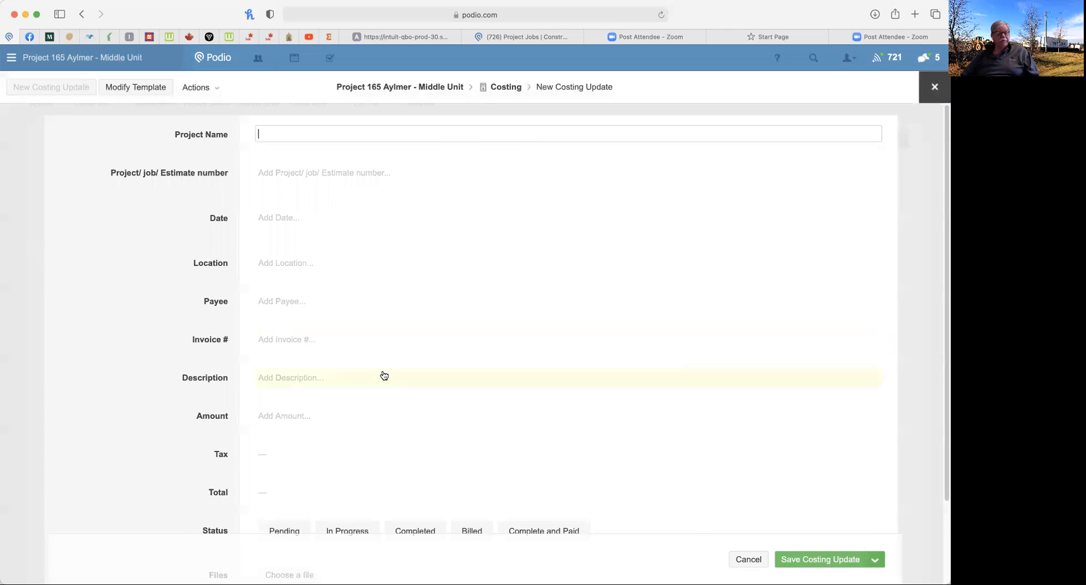
Try the Pending, Completed and Billed statuses, then exit the costing update form
scroll(down, 3)
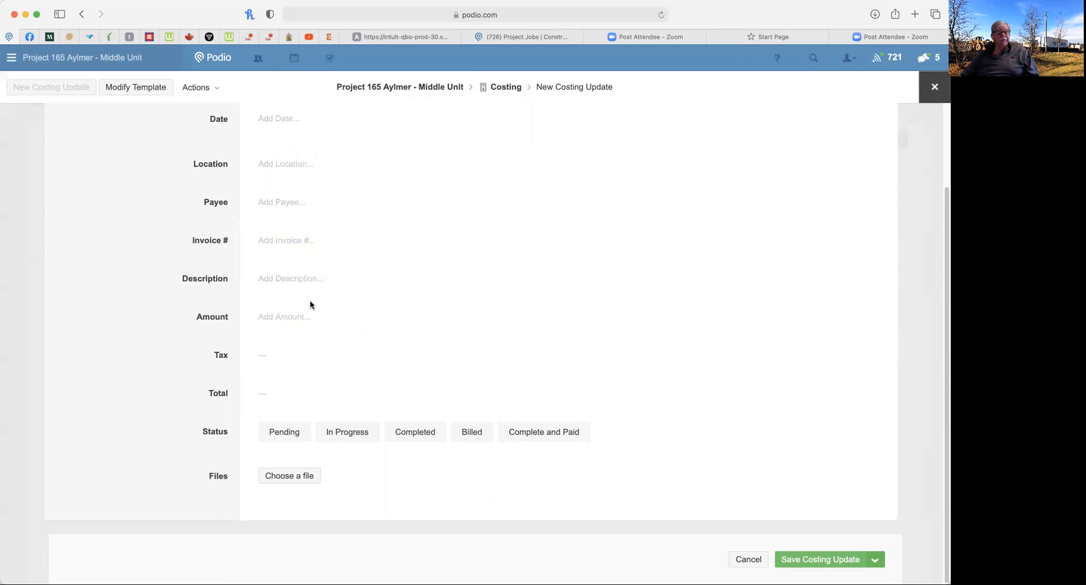
mouse_move(337, 375)
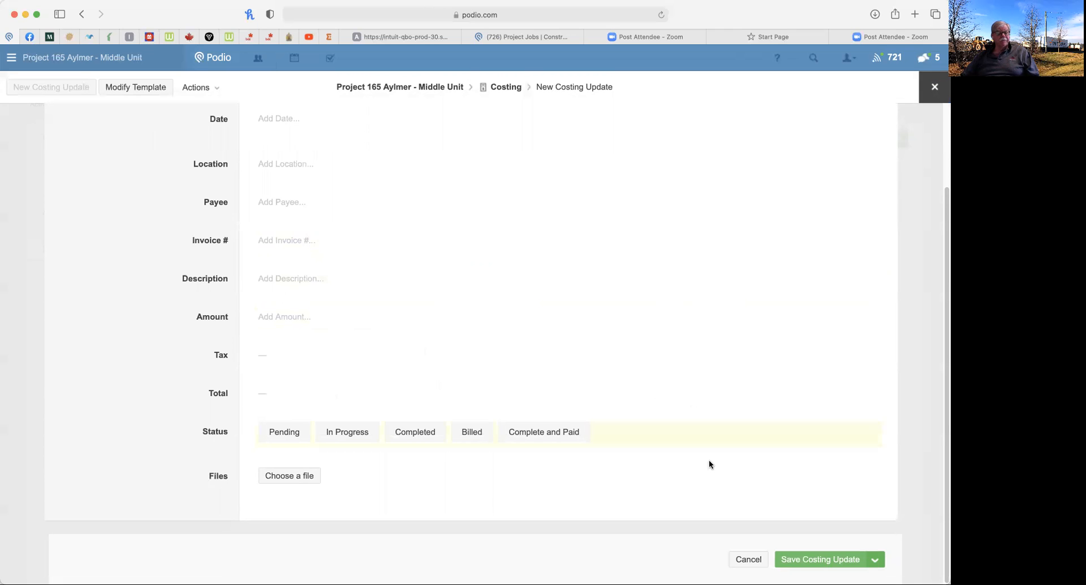
click(284, 432)
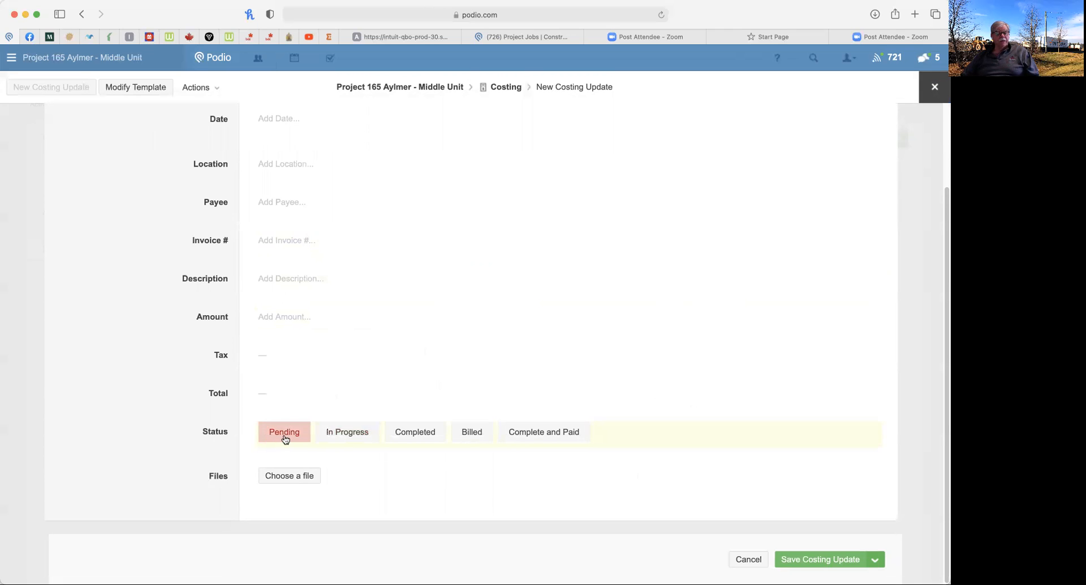
click(415, 432)
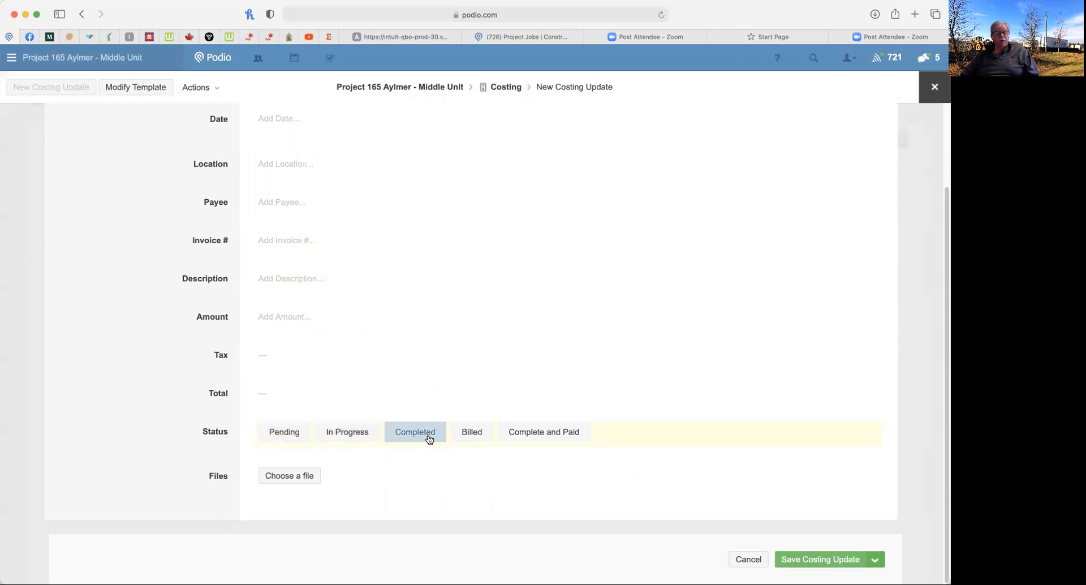
click(472, 431)
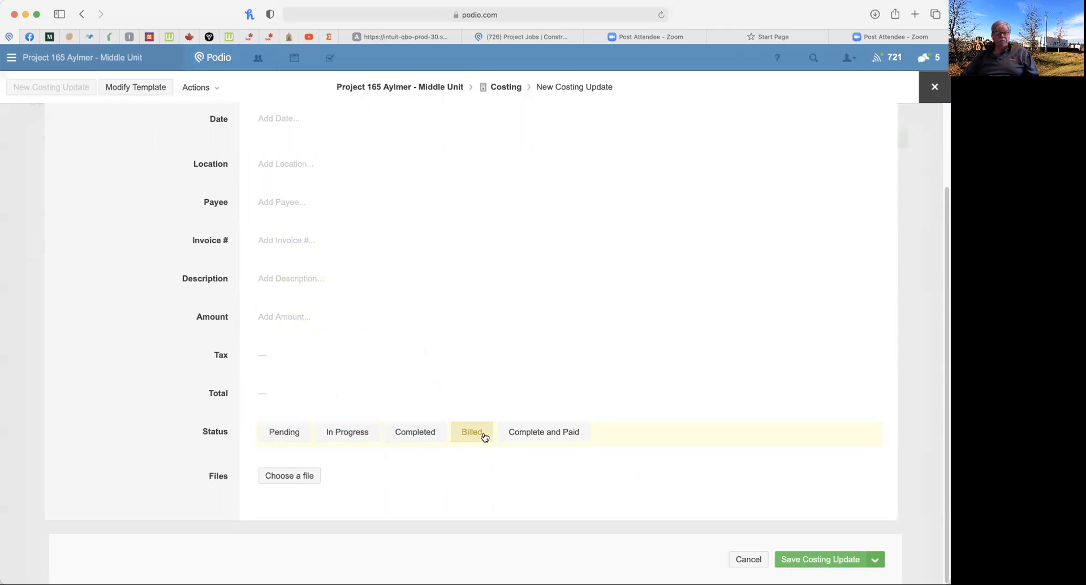
mouse_move(544, 432)
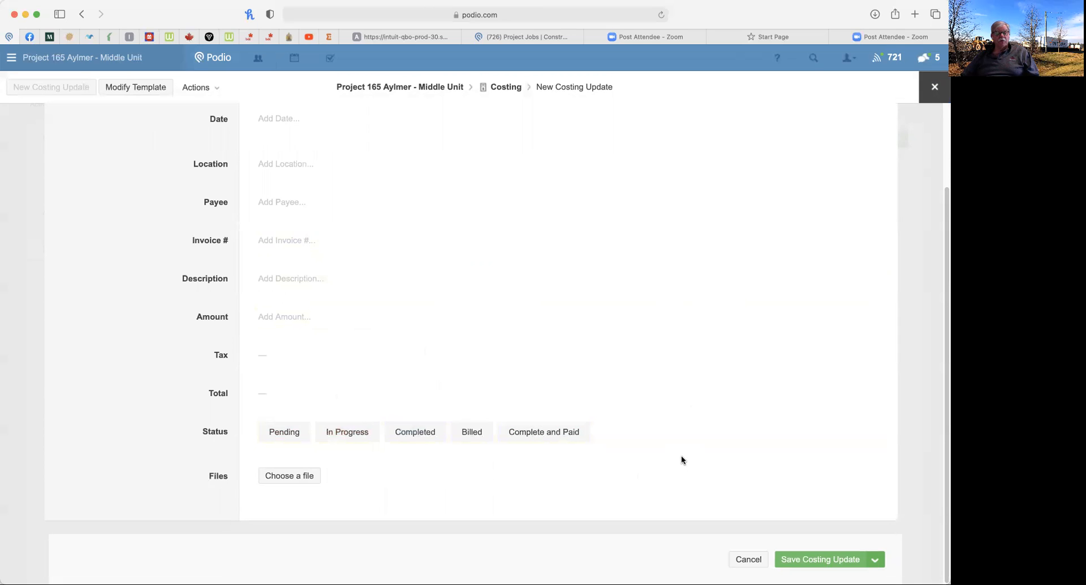
click(543, 432)
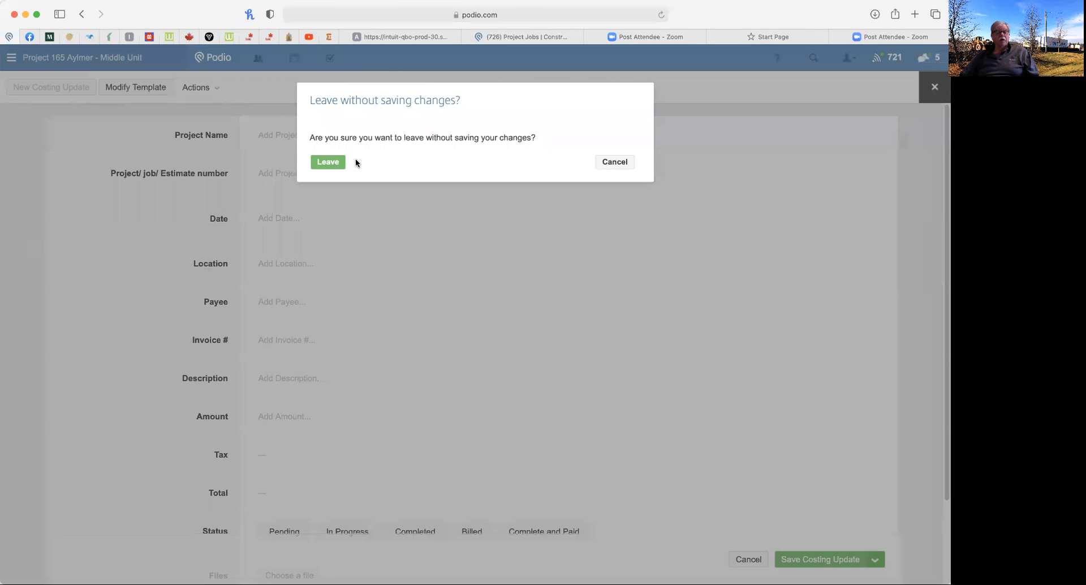
Discard the unsaved costing update and open the Receipts app
click(327, 163)
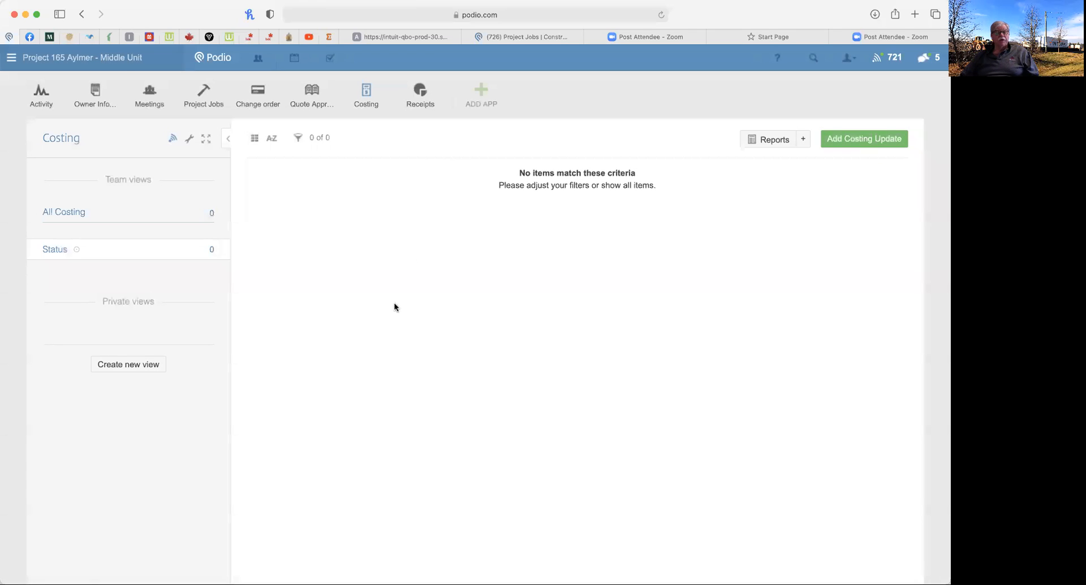
mouse_move(393, 318)
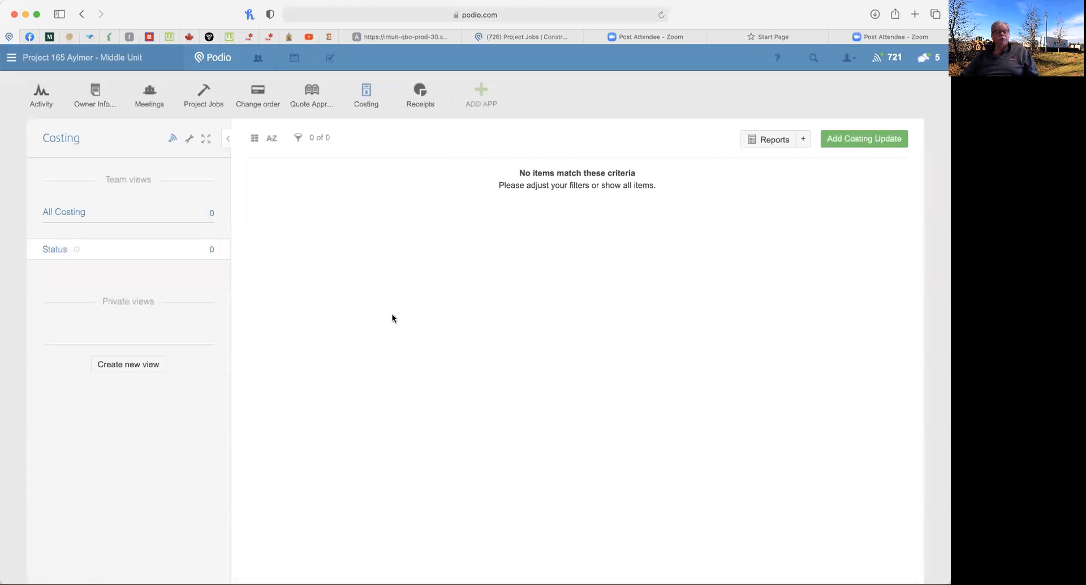
mouse_move(445, 319)
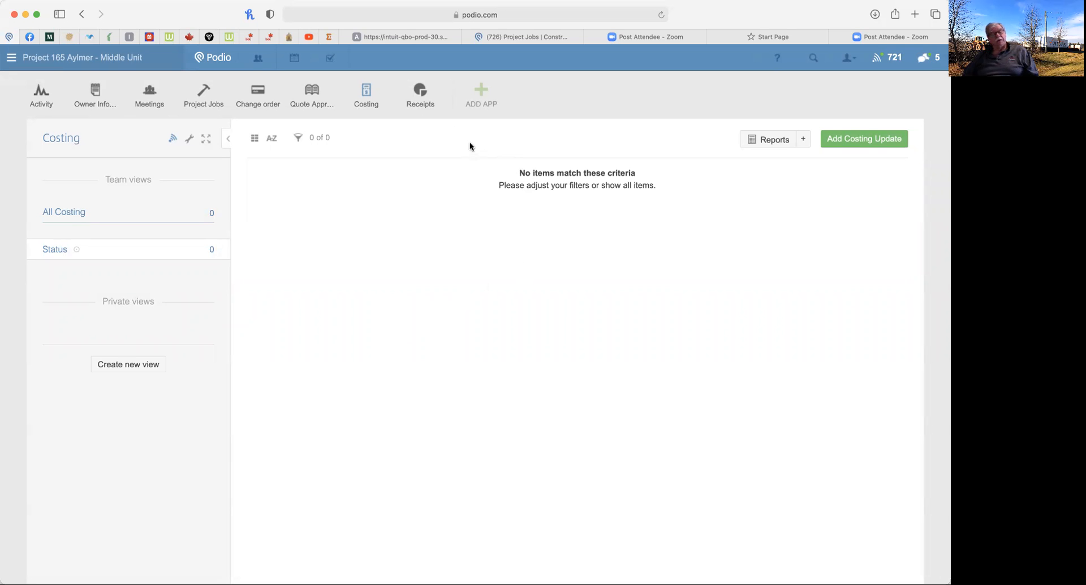
mouse_move(442, 125)
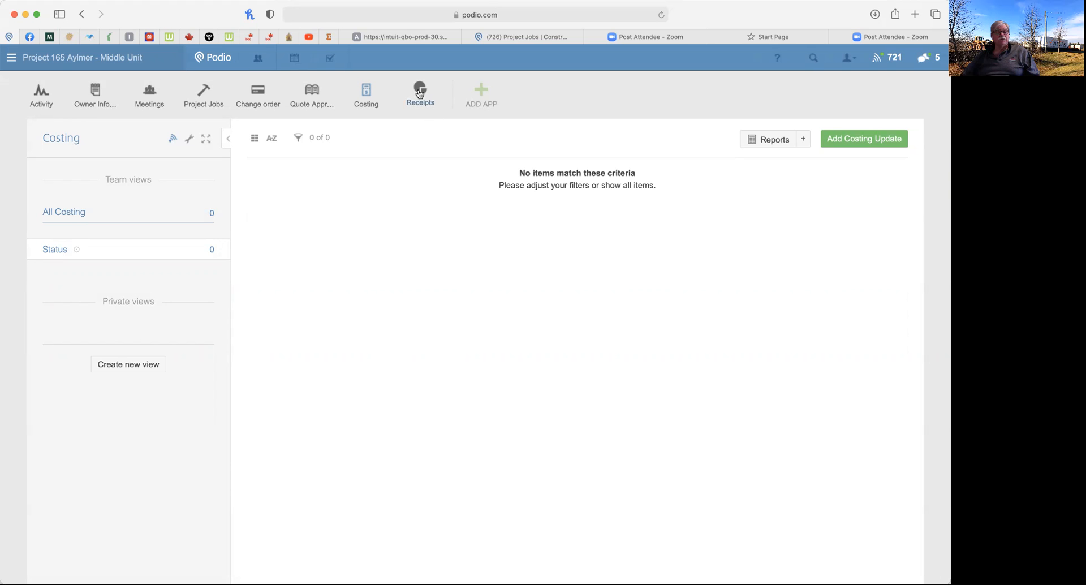
click(420, 95)
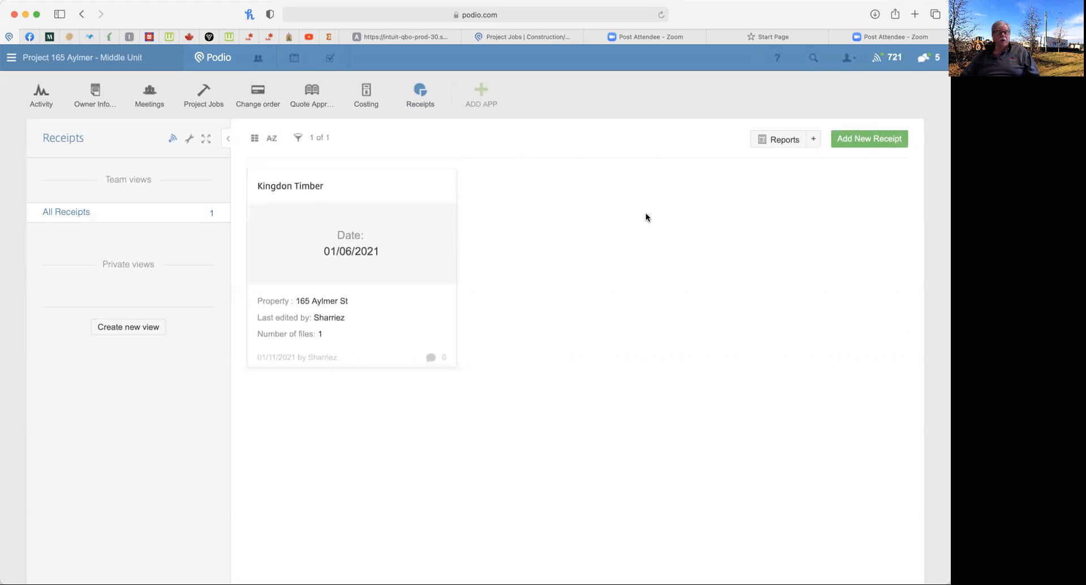
mouse_move(677, 196)
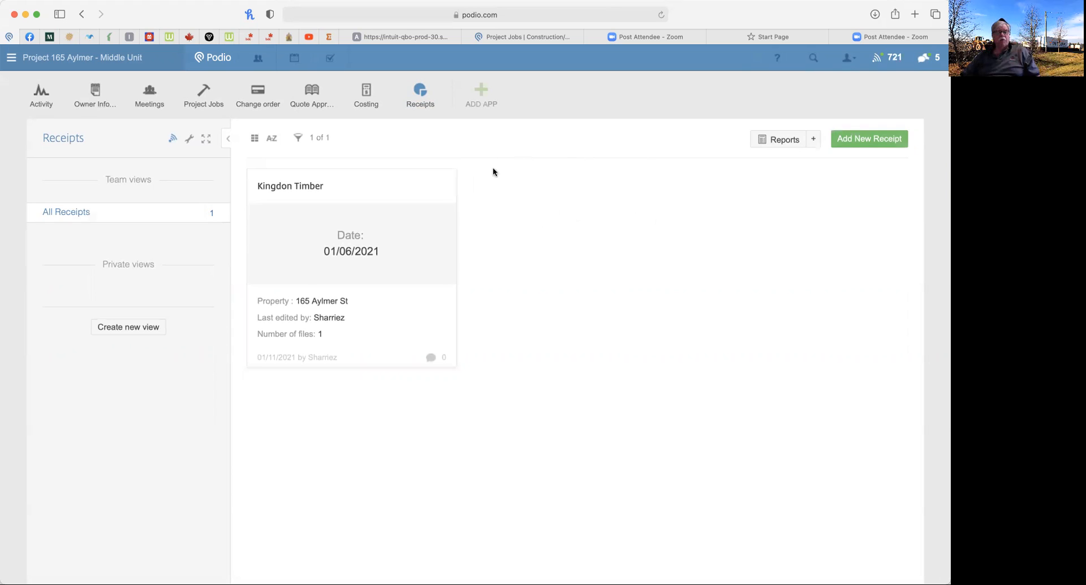
mouse_move(504, 193)
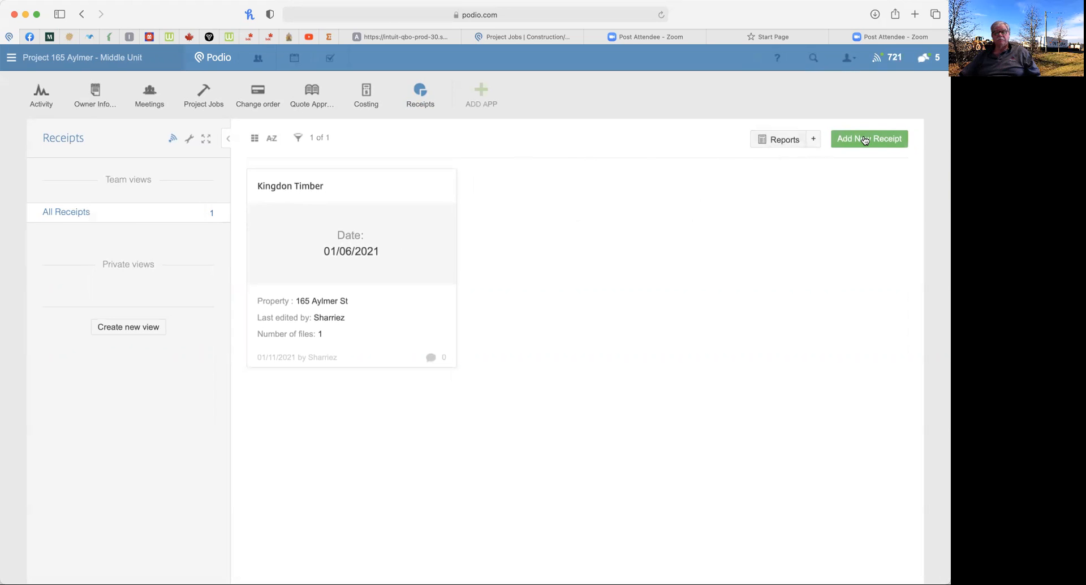
Start a new blank receipt entry in the Receipts app
click(869, 139)
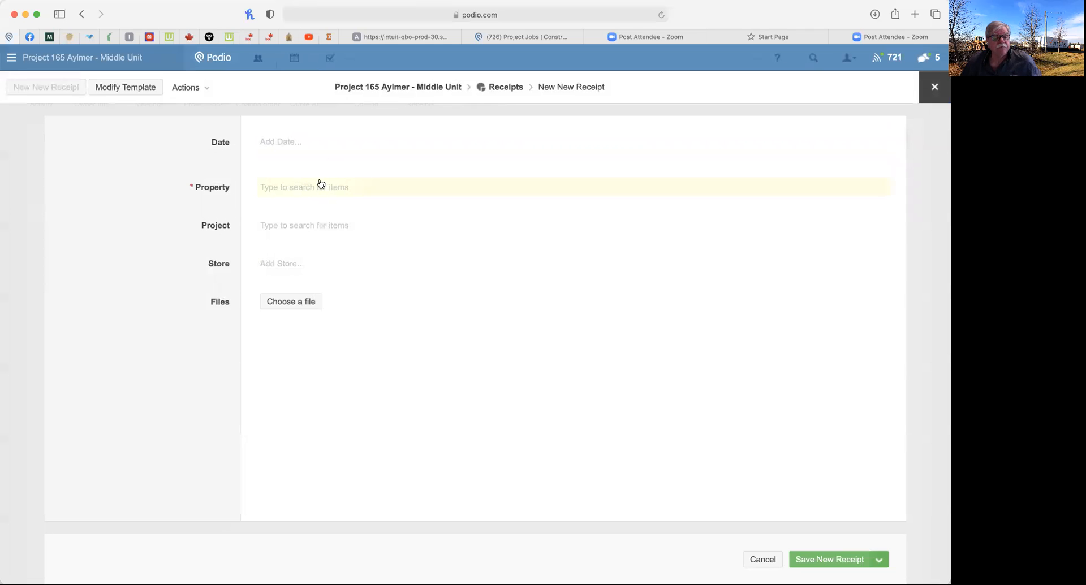
mouse_move(336, 225)
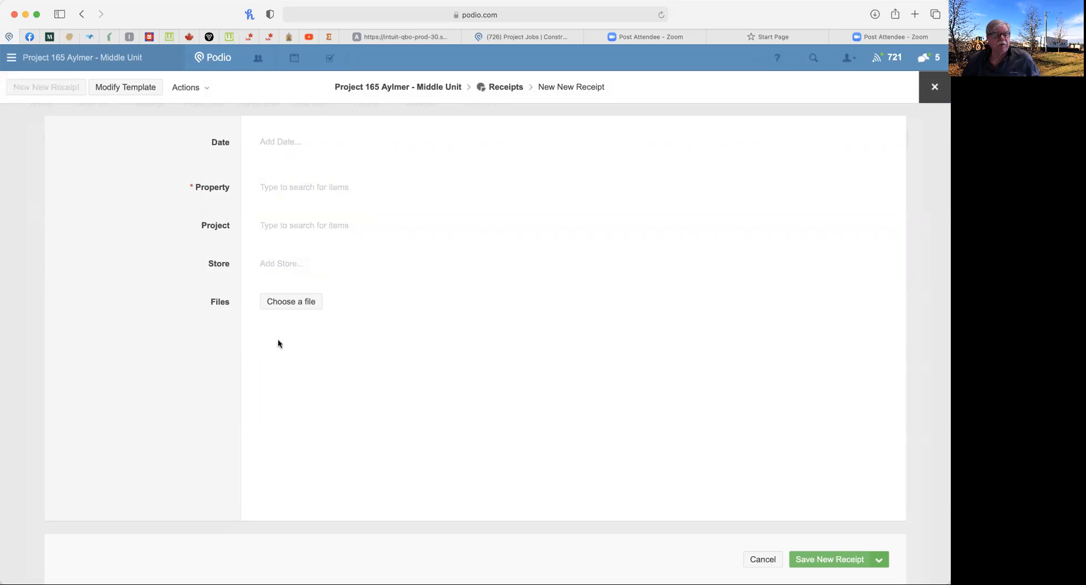
mouse_move(413, 371)
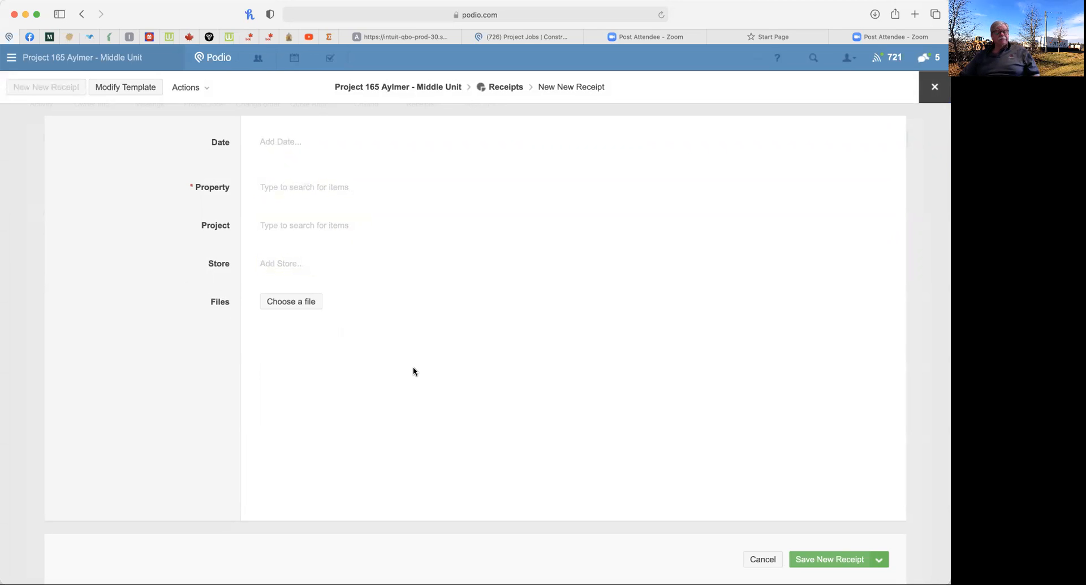
mouse_move(340, 322)
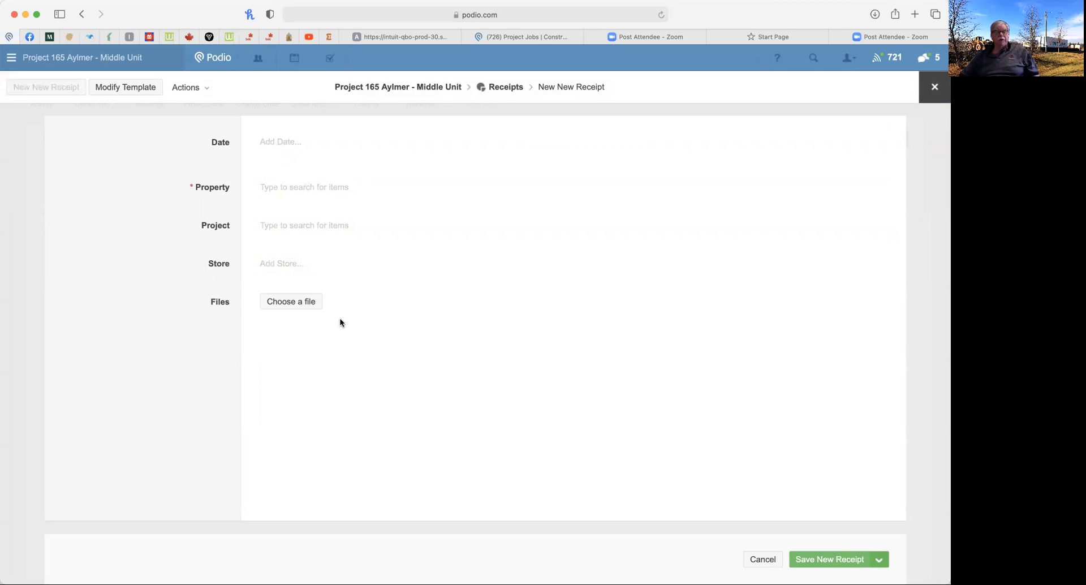
mouse_move(550, 99)
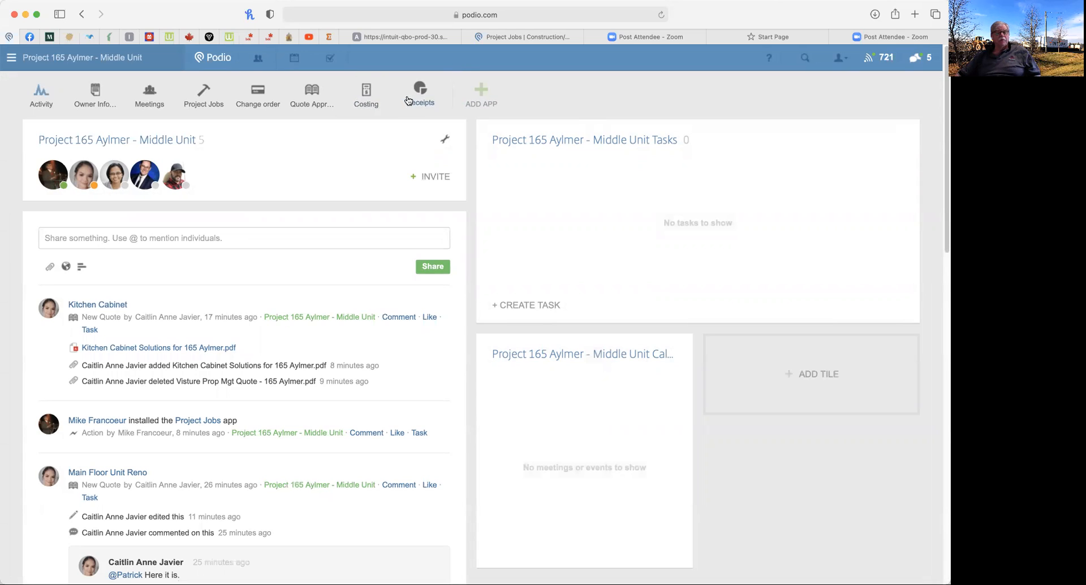
mouse_move(445, 119)
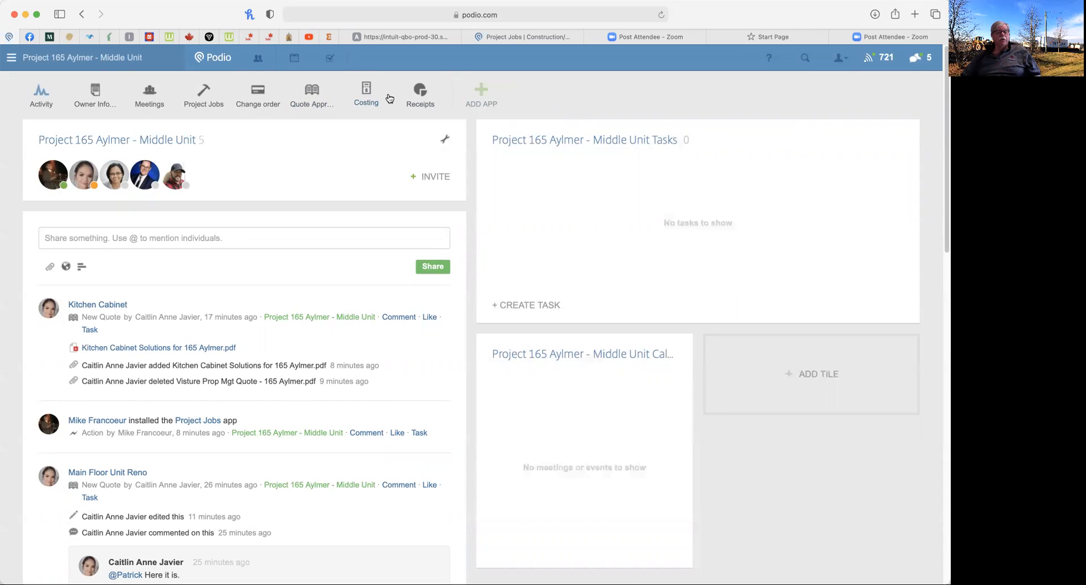
Open the Quote Approval app from the Project 165 Aylmer – Middle Unit workspace
click(311, 95)
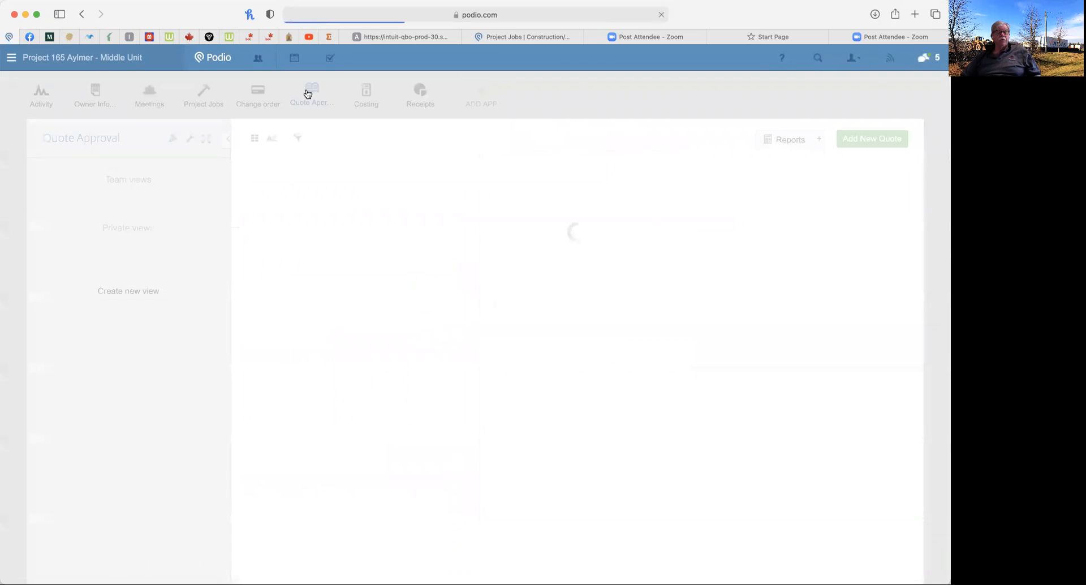
View and close the Kitchen Cabinet quote, then start a blank new quote
click(311, 95)
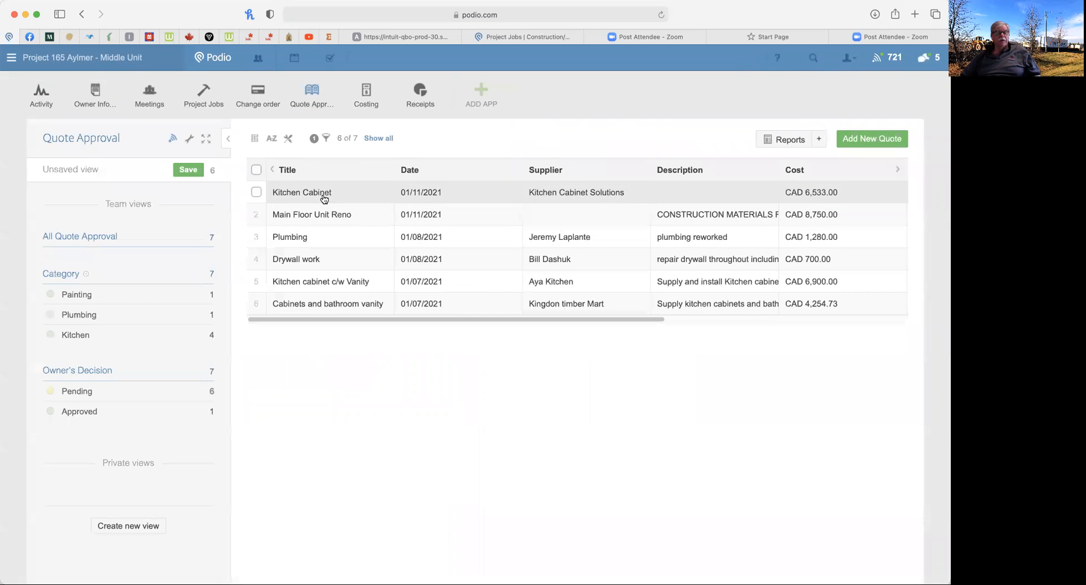
click(301, 192)
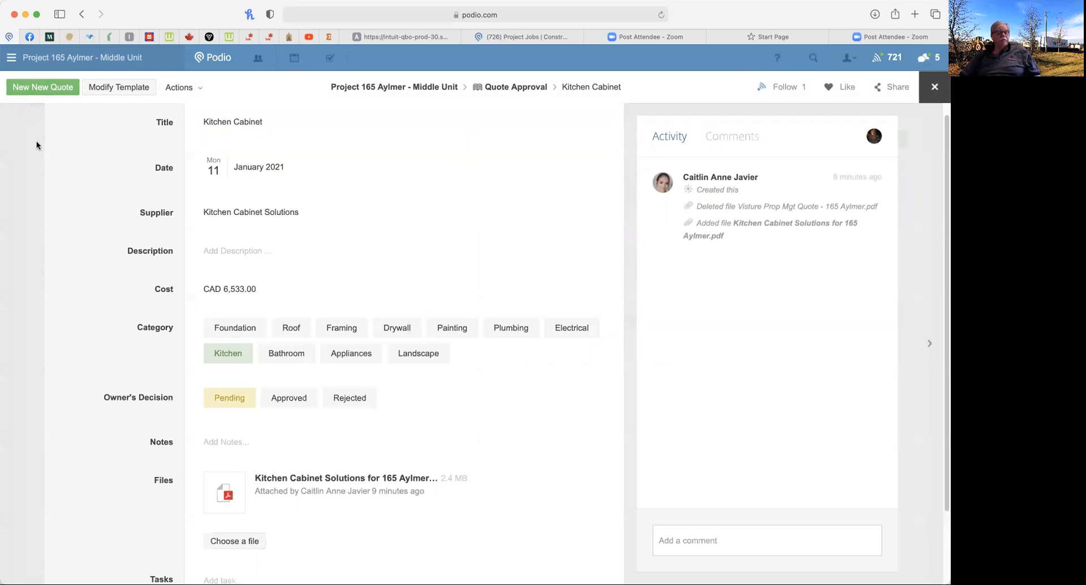
click(935, 87)
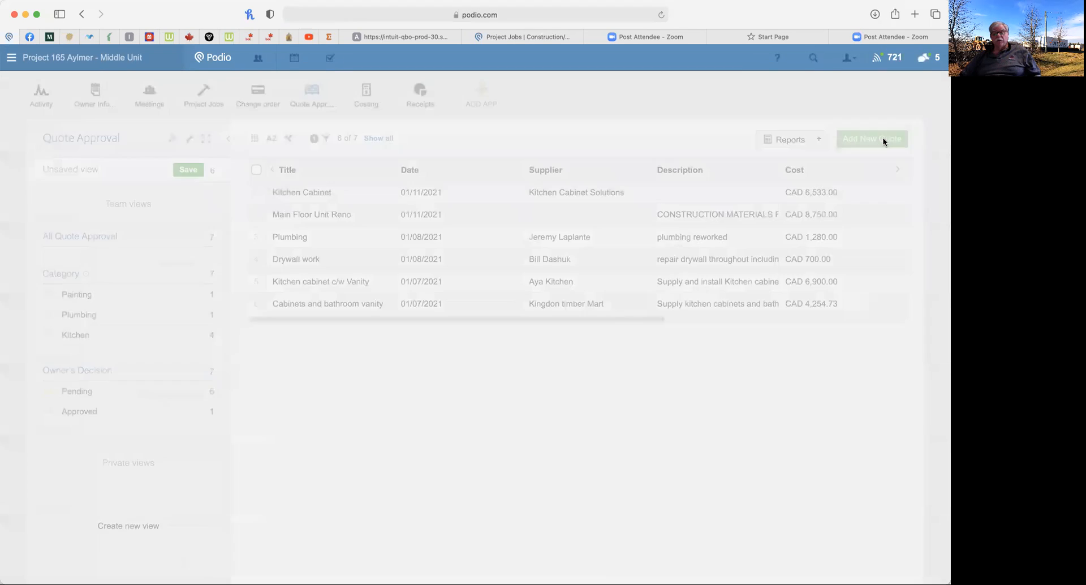
click(871, 139)
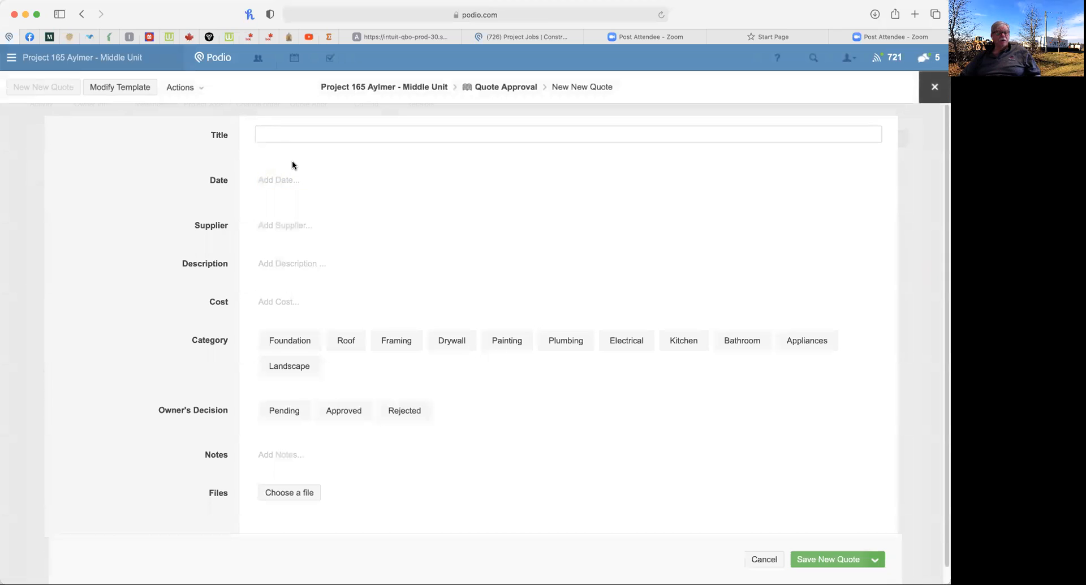
mouse_move(361, 275)
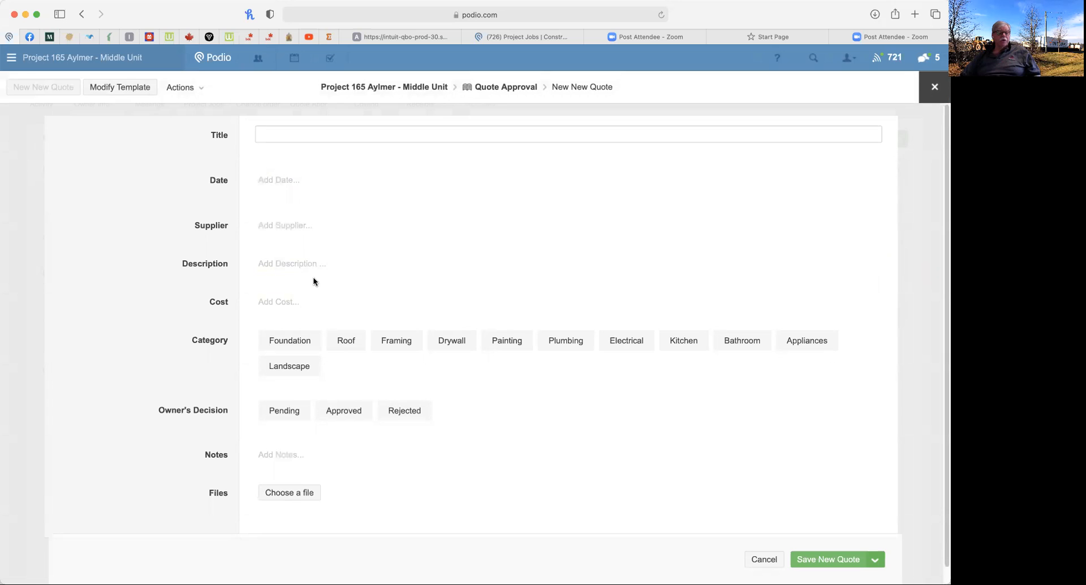
mouse_move(291, 304)
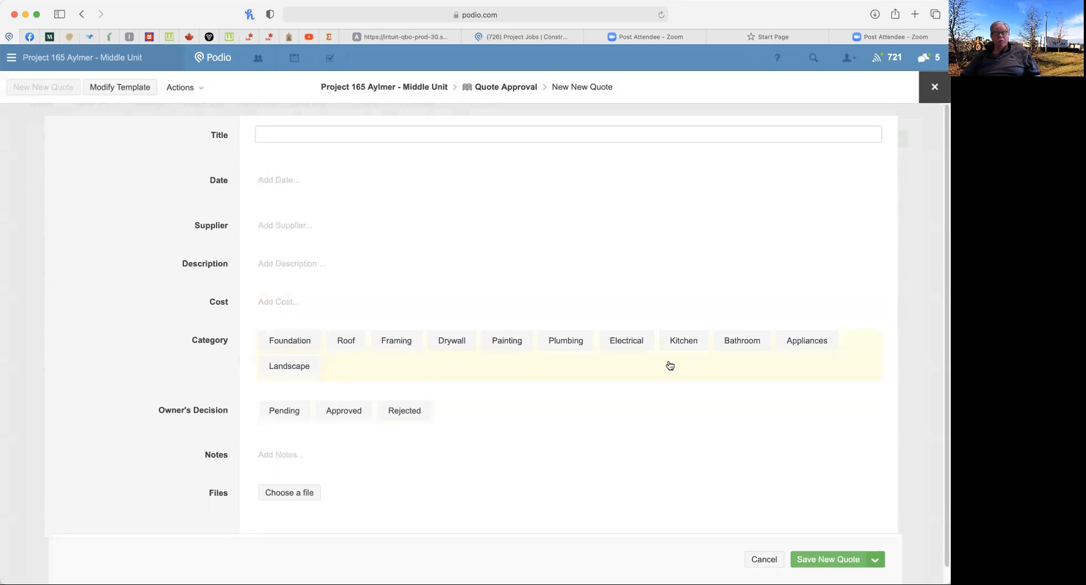
mouse_move(308, 327)
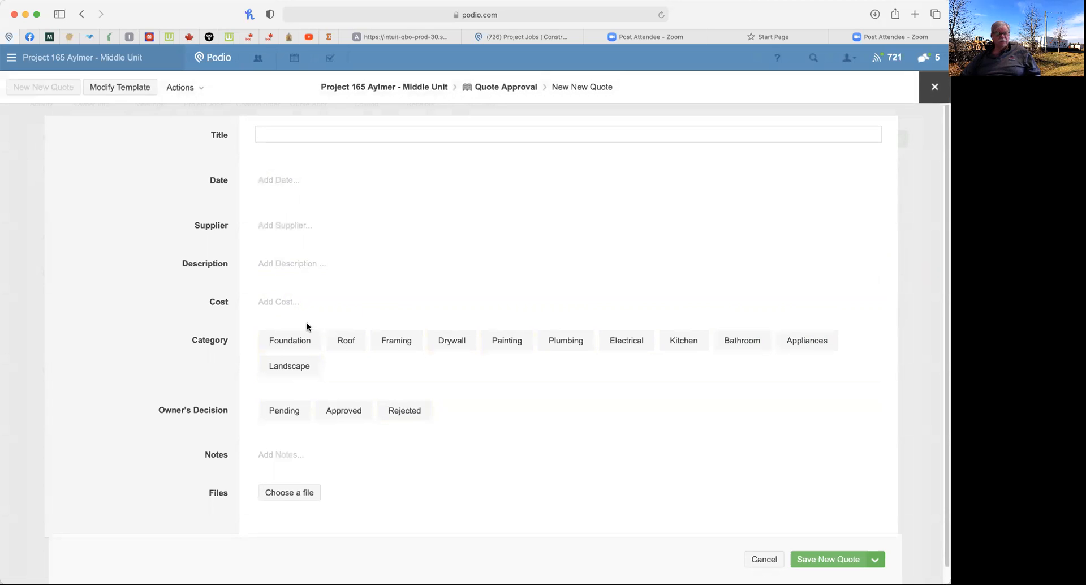
mouse_move(339, 378)
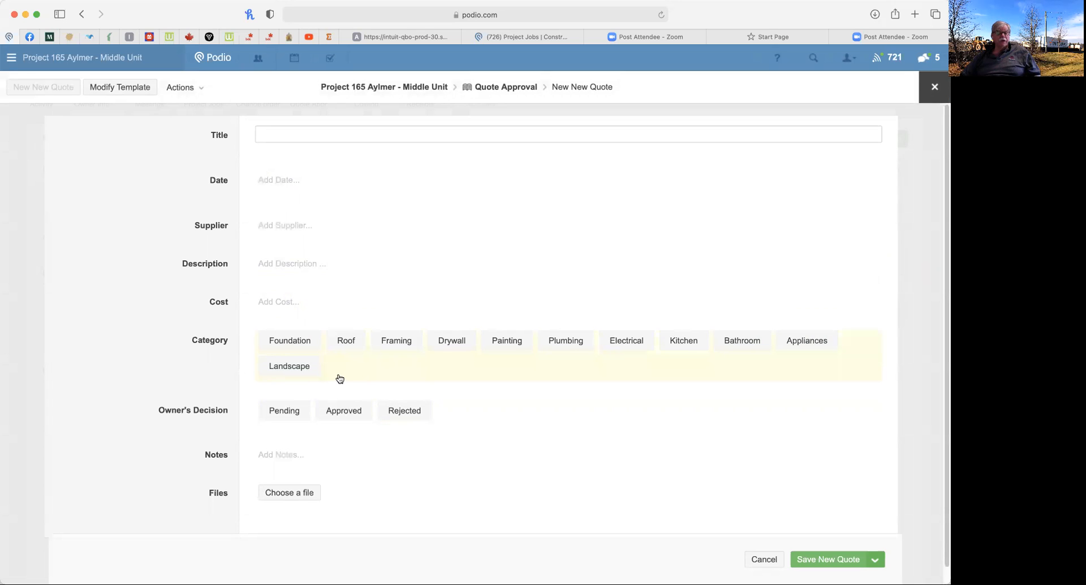
mouse_move(373, 375)
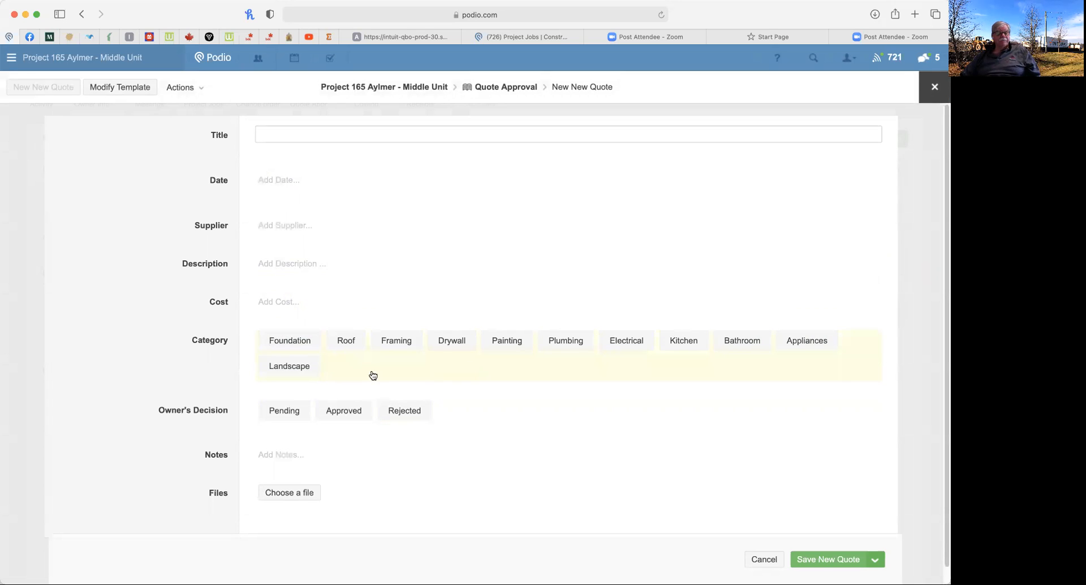
Toggle the Plumbing category on and off, review the form, and cancel the quote unsaved
click(289, 340)
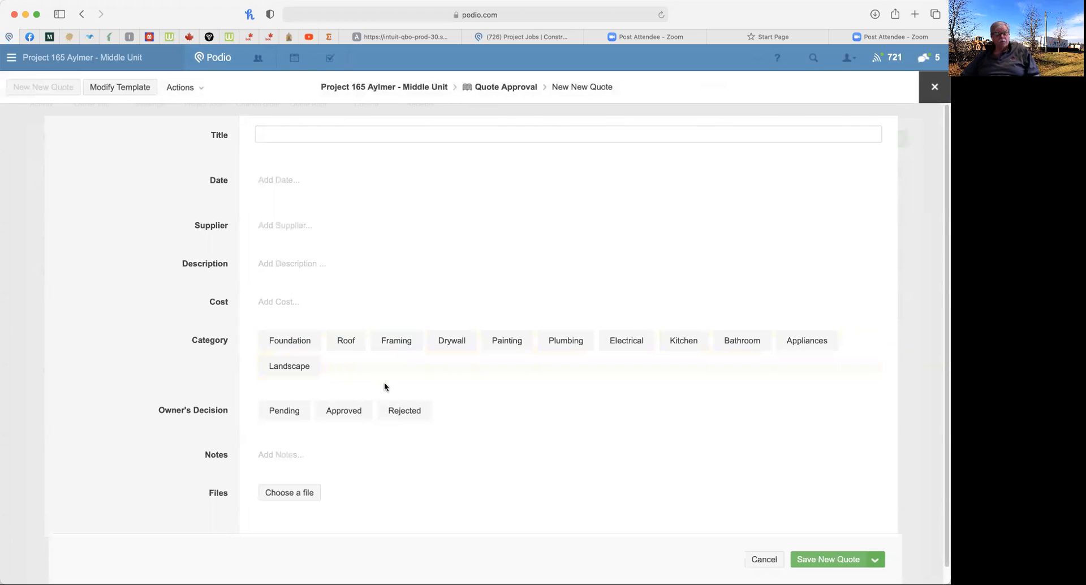
click(565, 341)
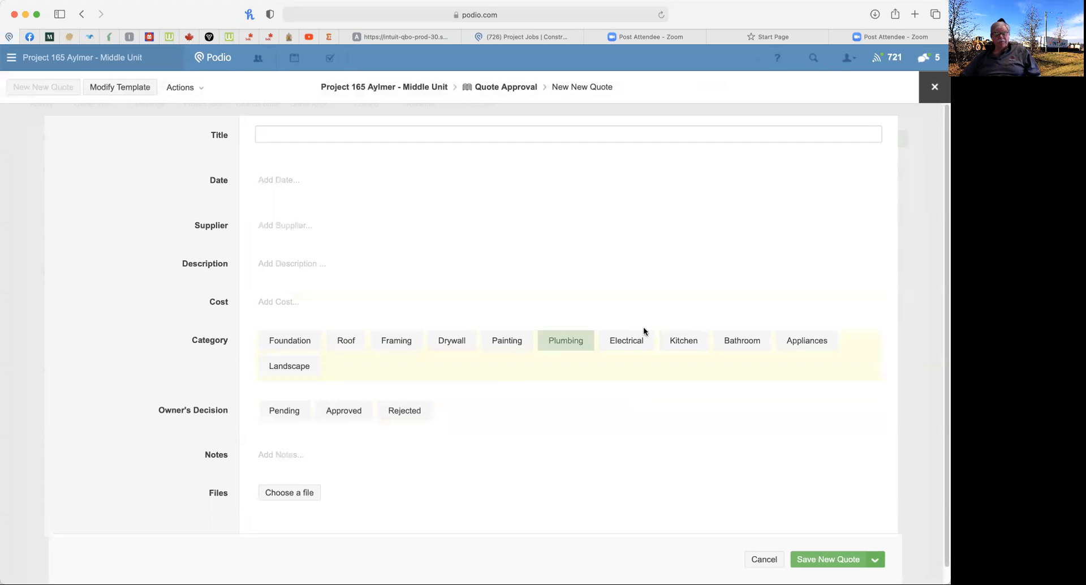
click(741, 340)
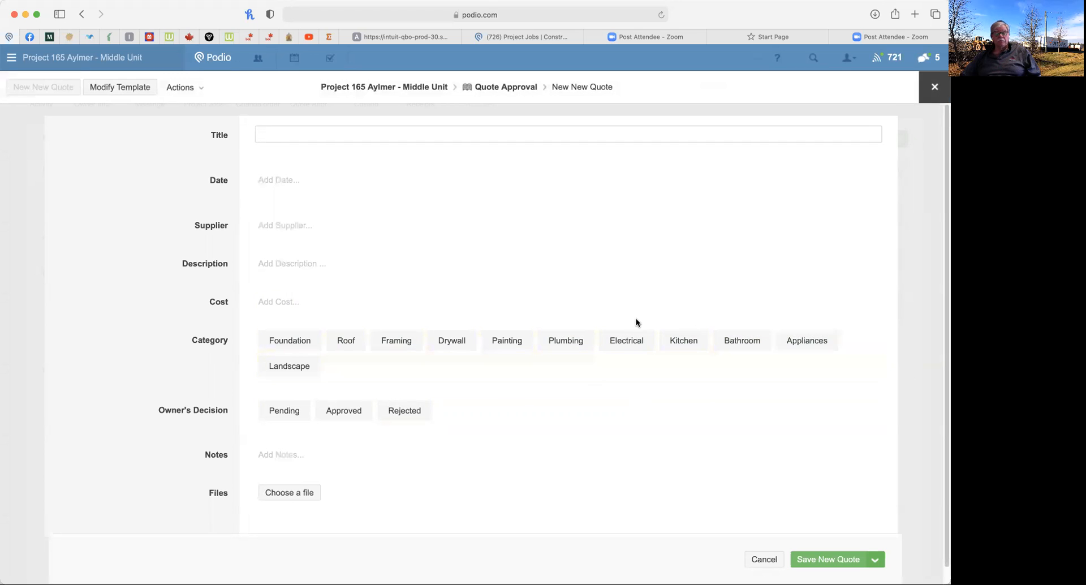
mouse_move(869, 367)
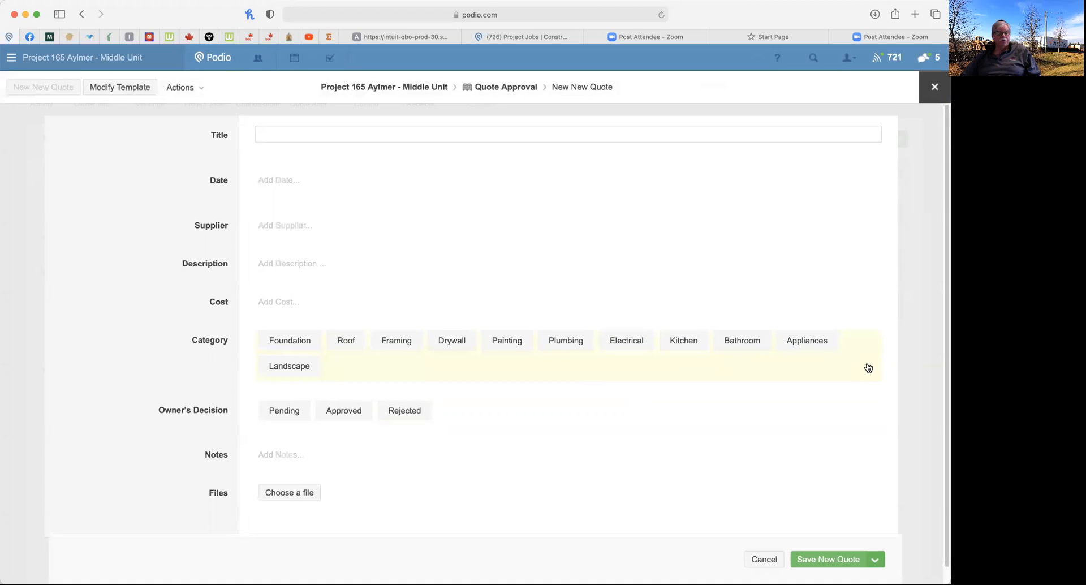
mouse_move(414, 217)
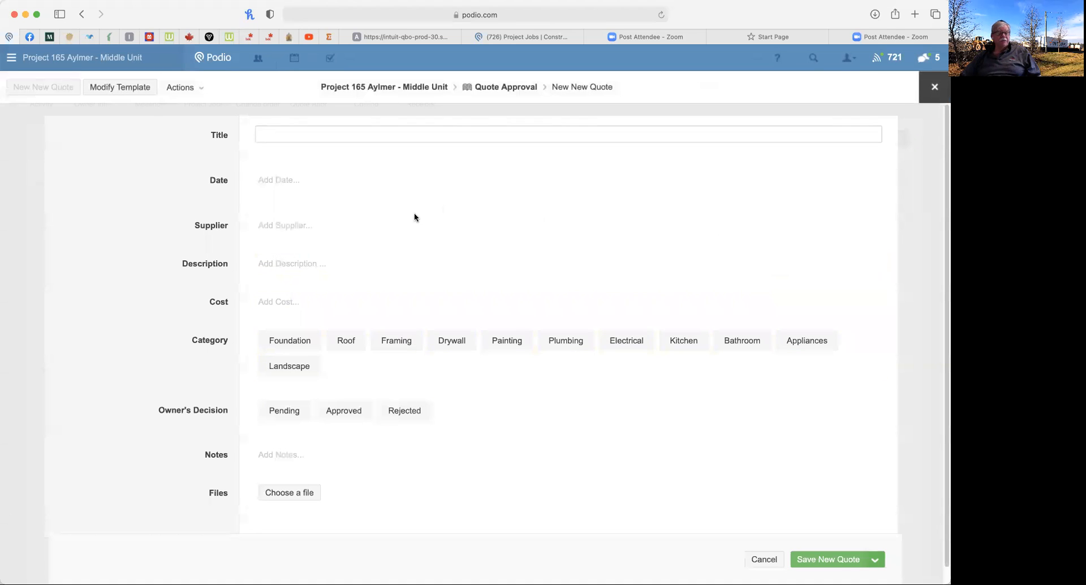
mouse_move(305, 284)
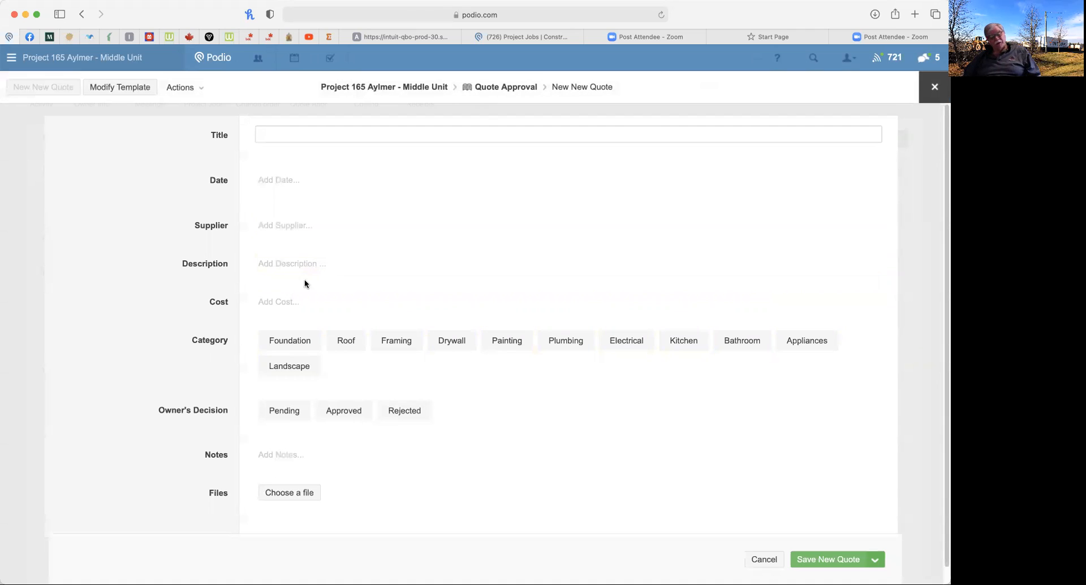
mouse_move(291, 287)
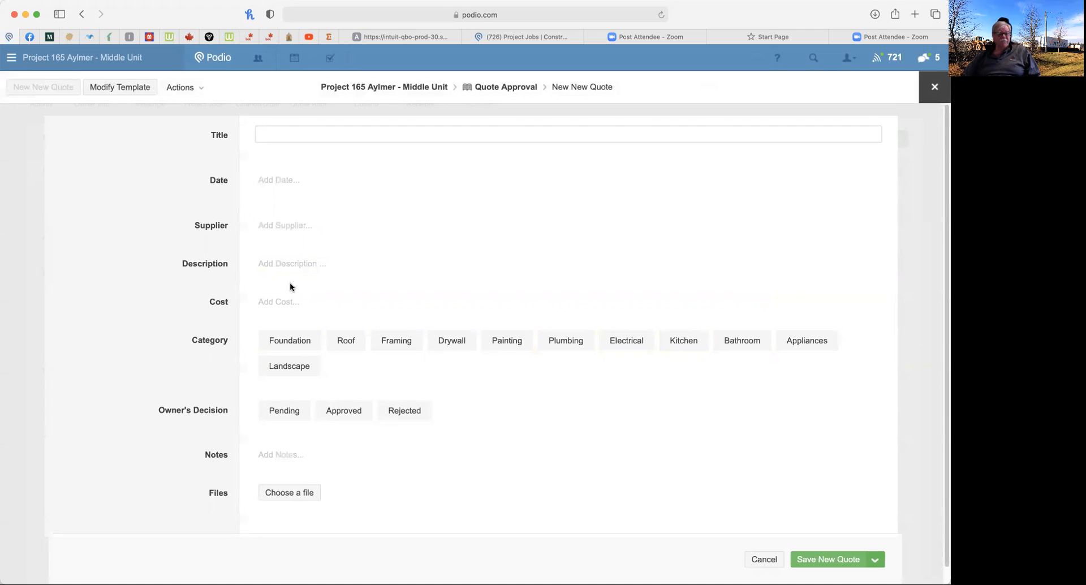
mouse_move(302, 284)
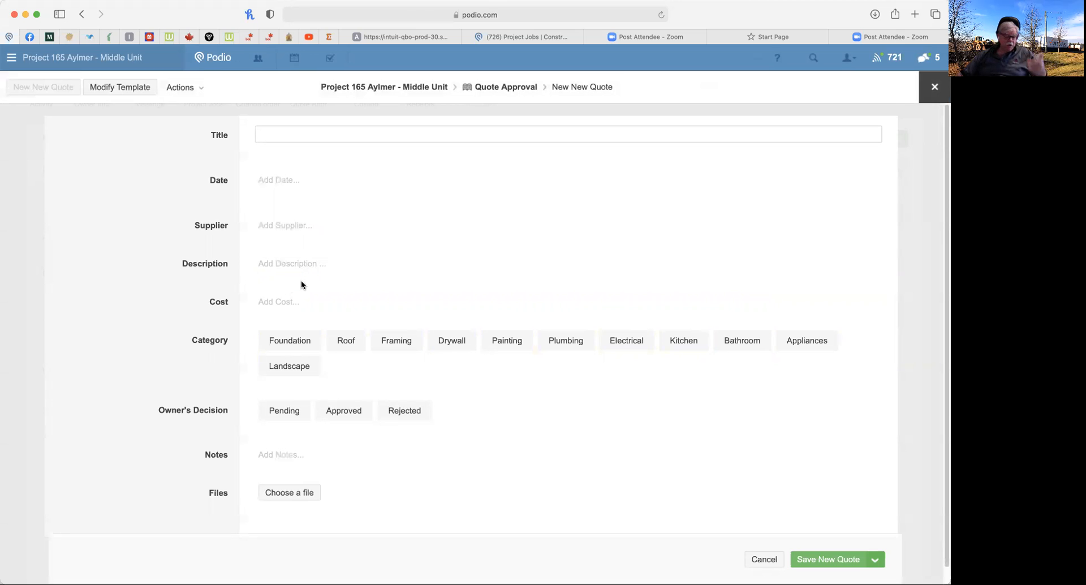
mouse_move(290, 263)
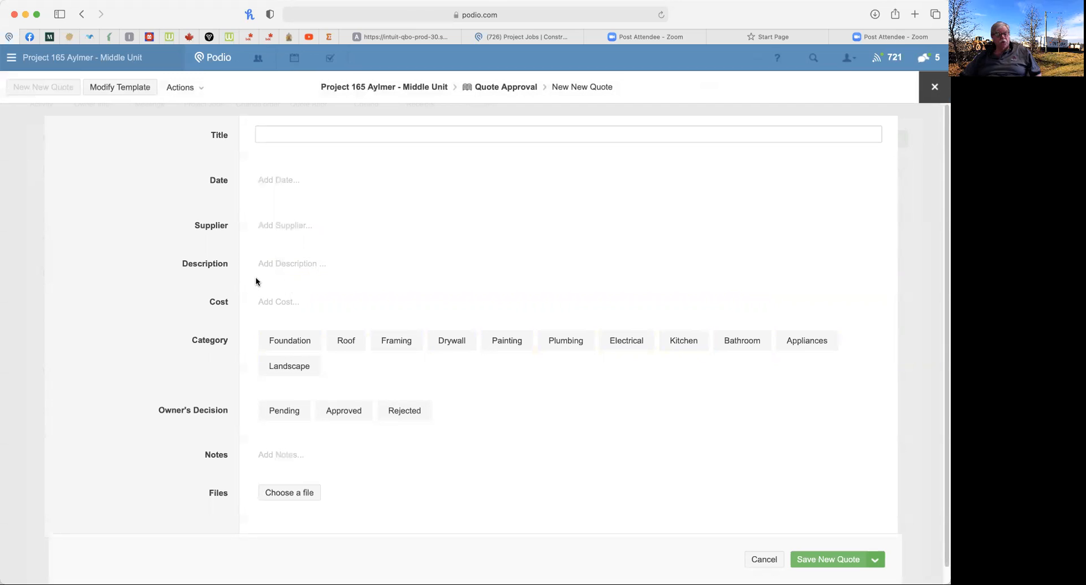
mouse_move(322, 268)
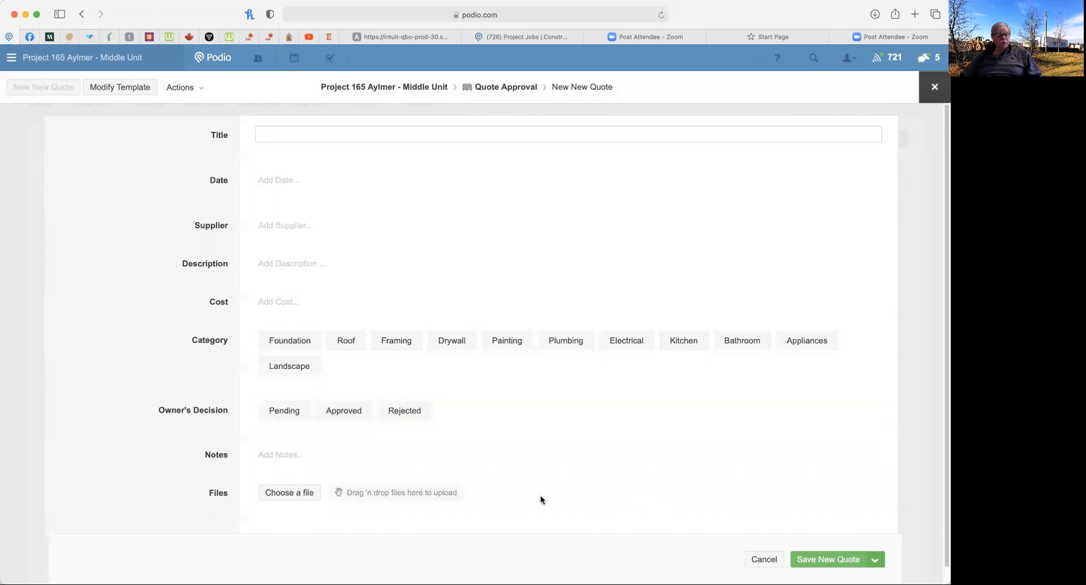
click(568, 455)
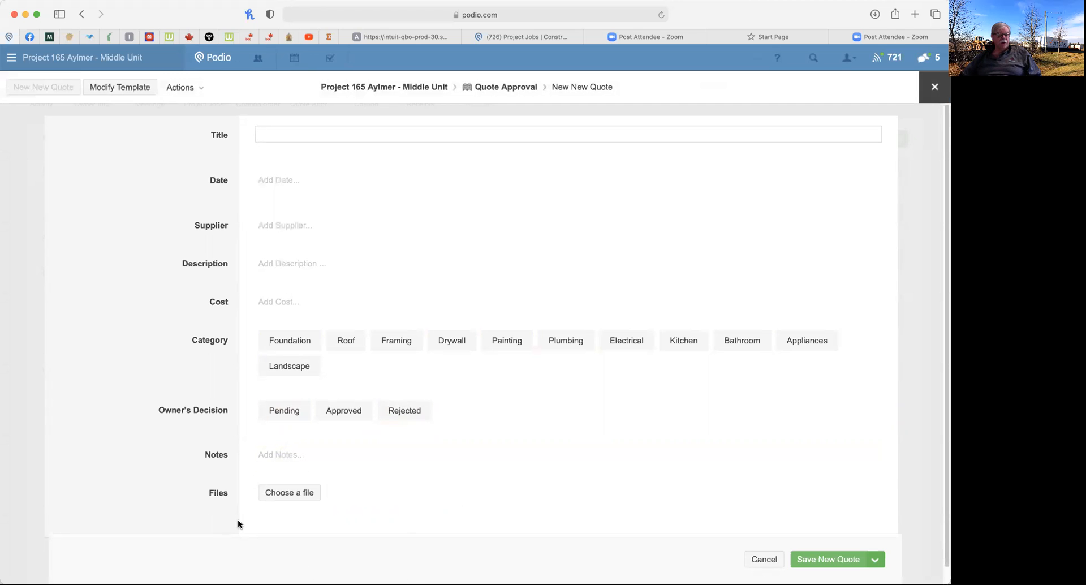
mouse_move(510, 96)
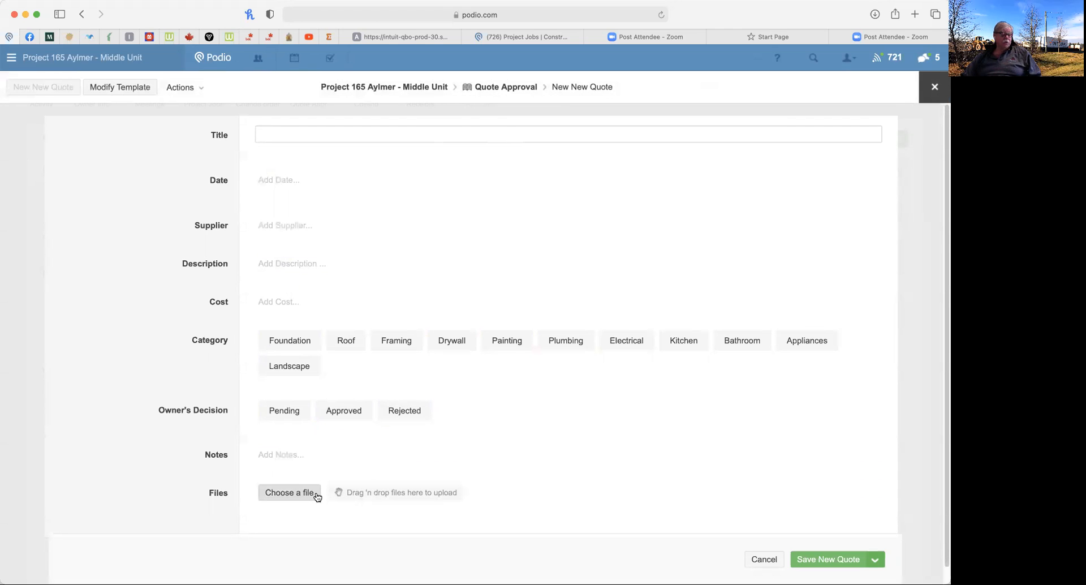
scroll(down, 3)
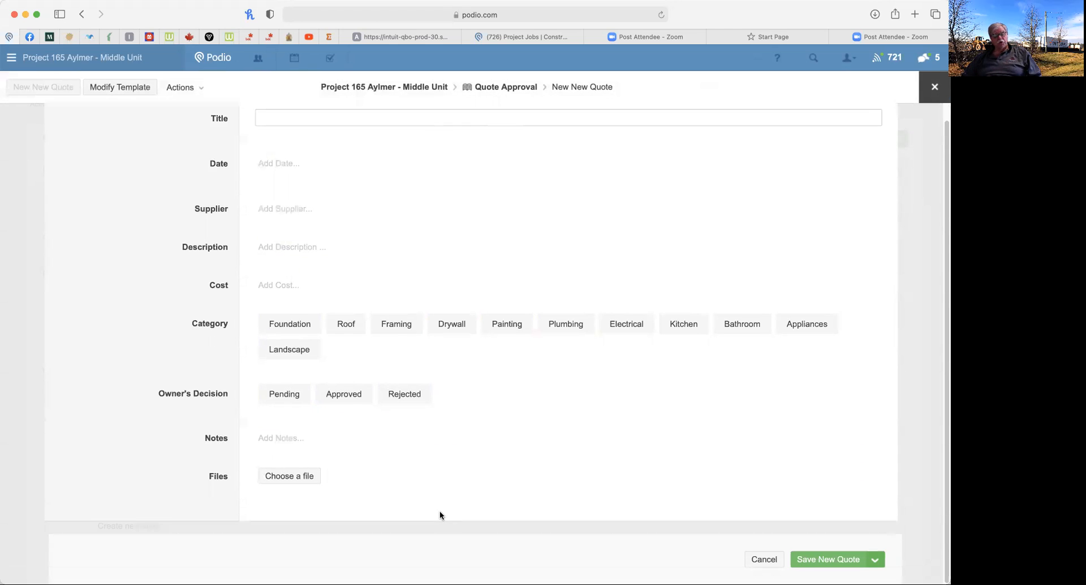
mouse_move(413, 486)
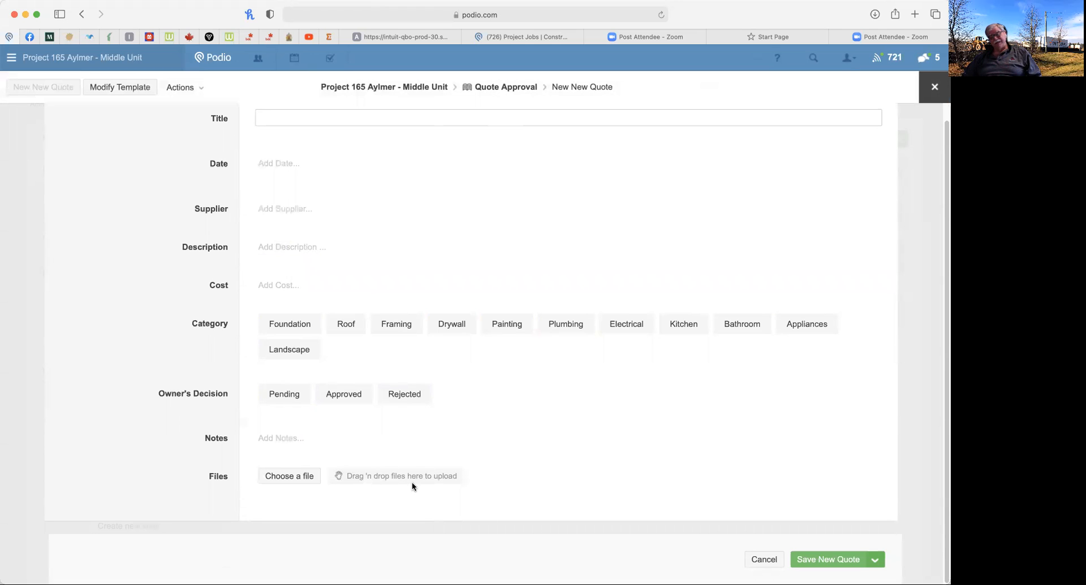
mouse_move(551, 496)
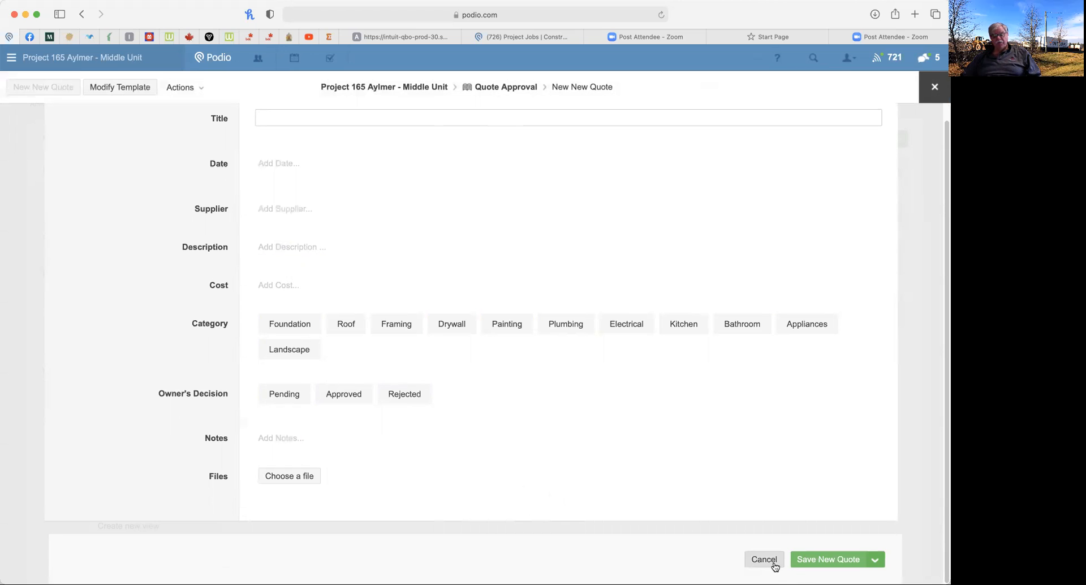
click(762, 560)
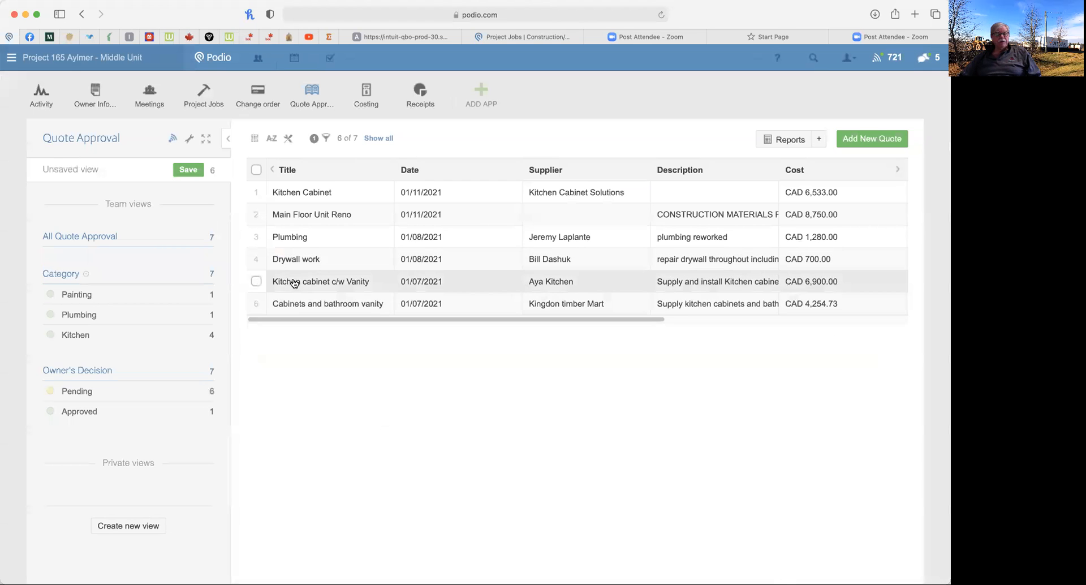